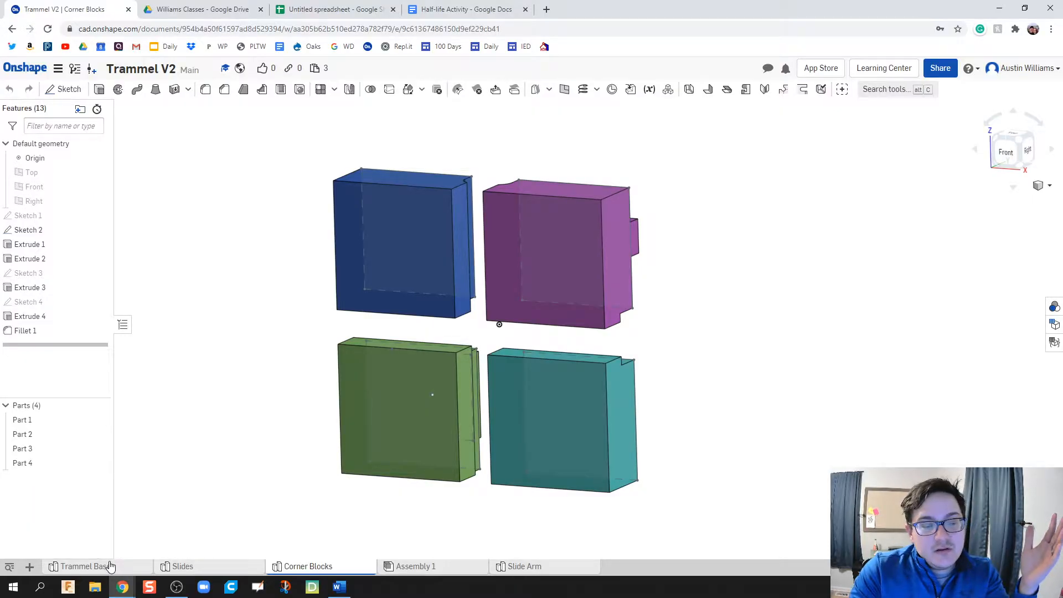
# Review the Trammel Base, Slides and Corner Blocks part studios for reference
pyautogui.click(84, 565)
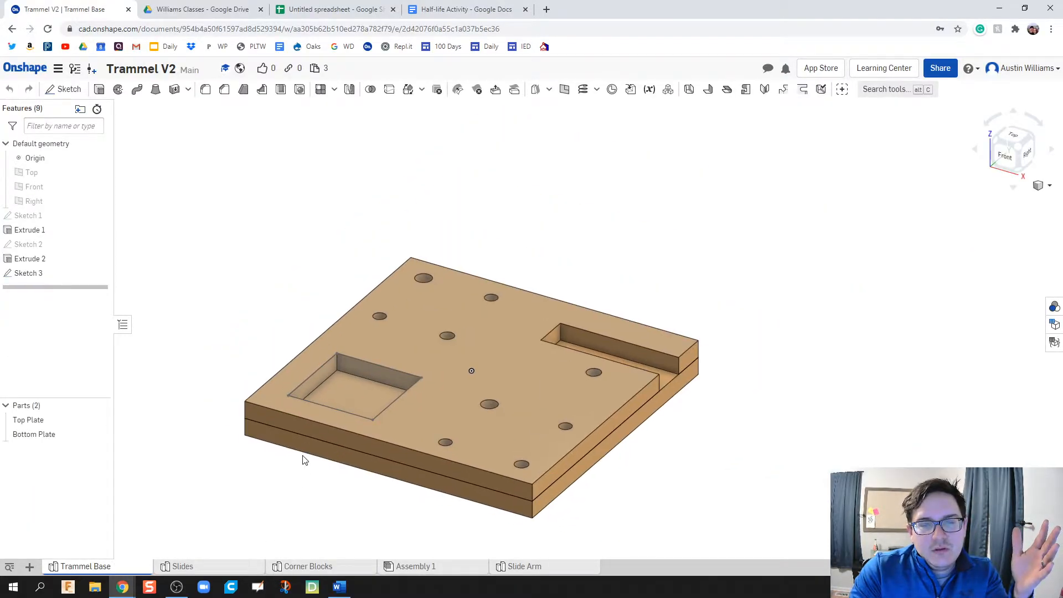
pyautogui.click(183, 566)
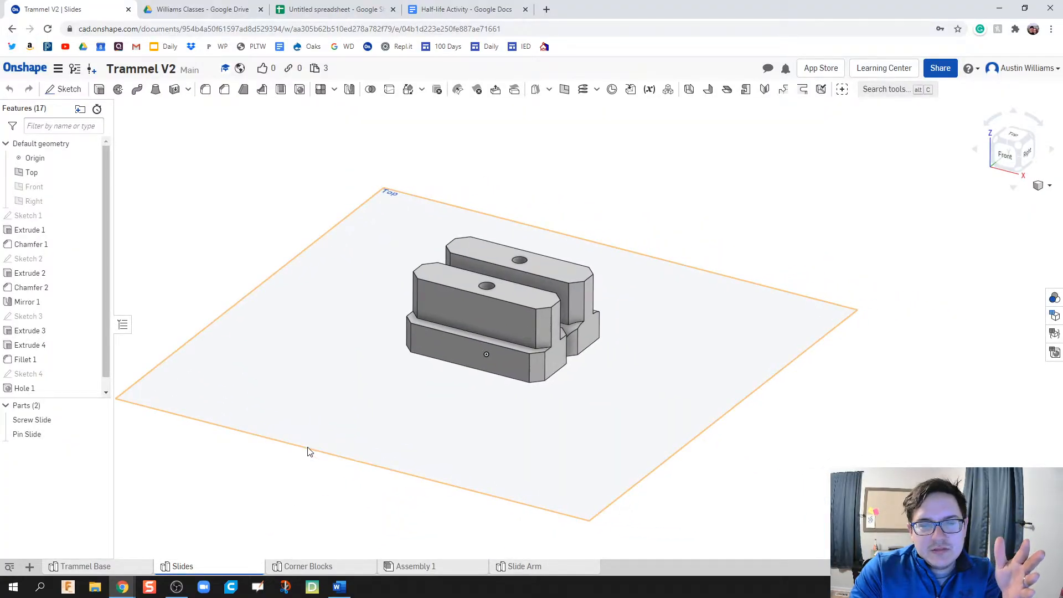
pyautogui.click(308, 565)
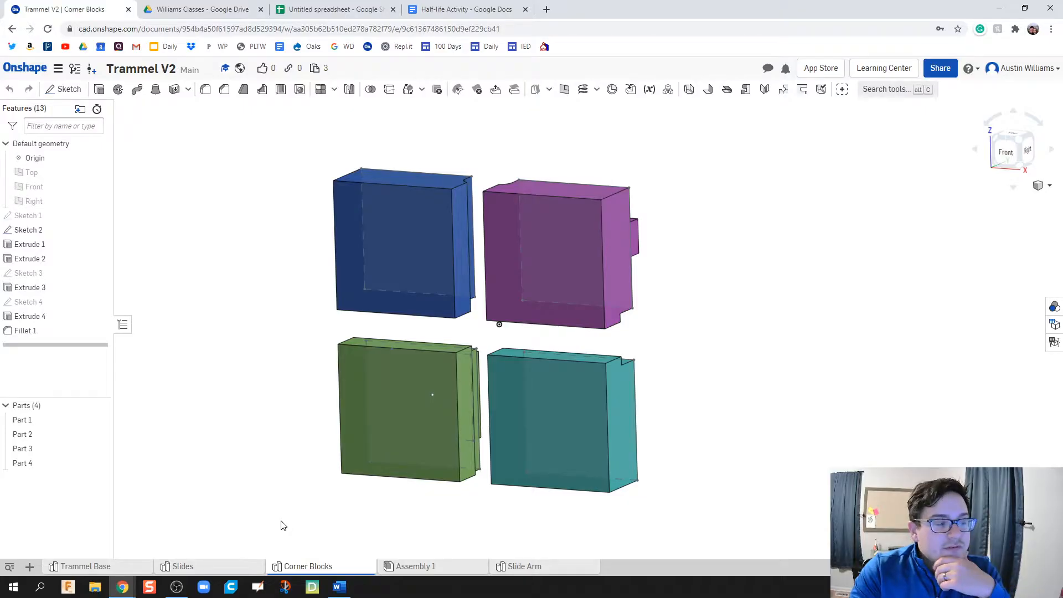
pyautogui.moveTo(293, 475)
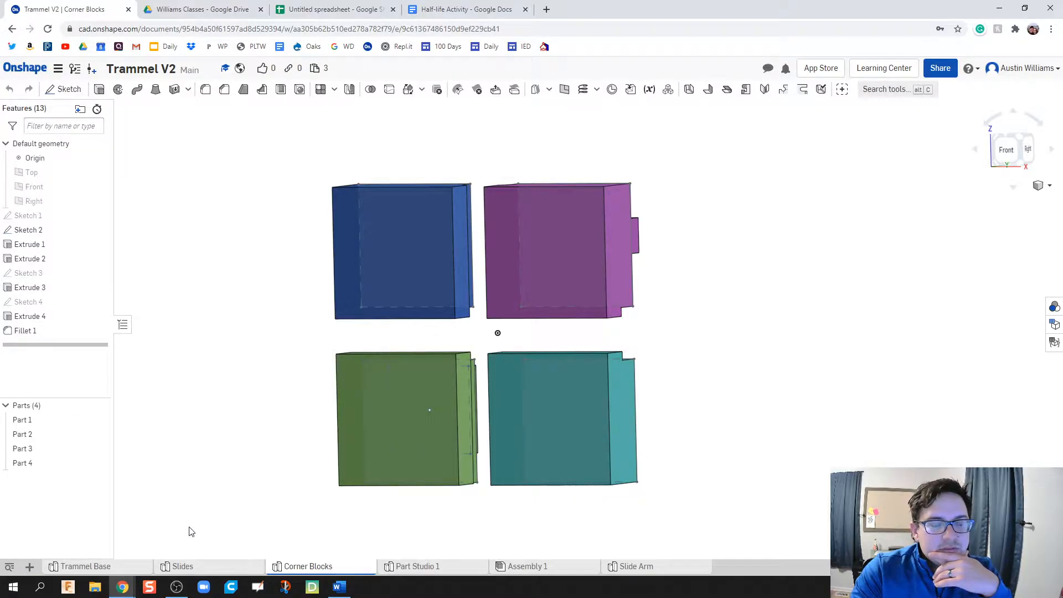
# View the new part studio normal to Top, then bring up the Trammel Base studio
pyautogui.click(418, 565)
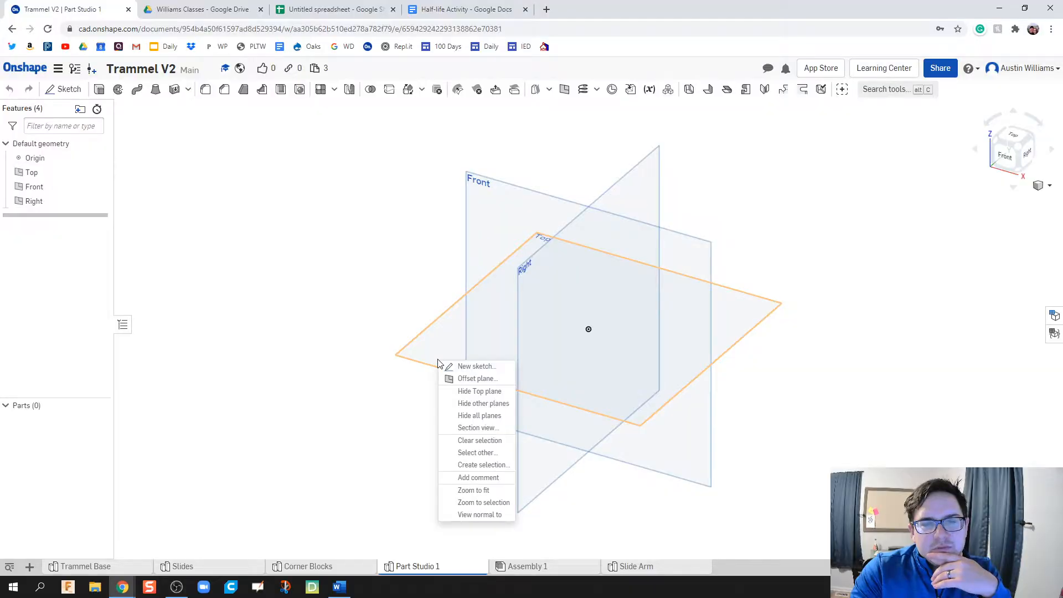
pyautogui.click(479, 514)
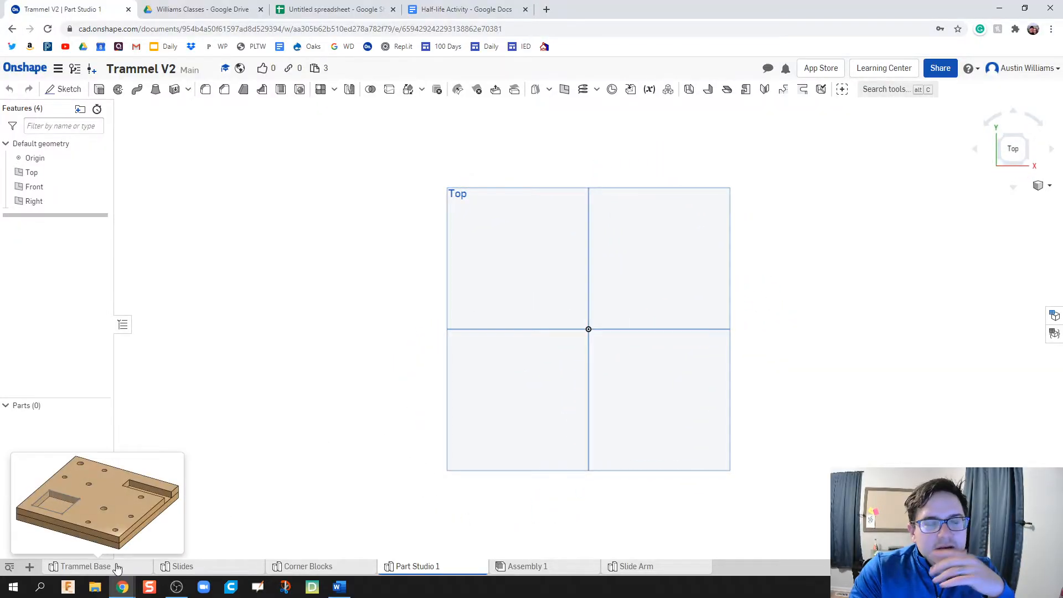
pyautogui.click(85, 565)
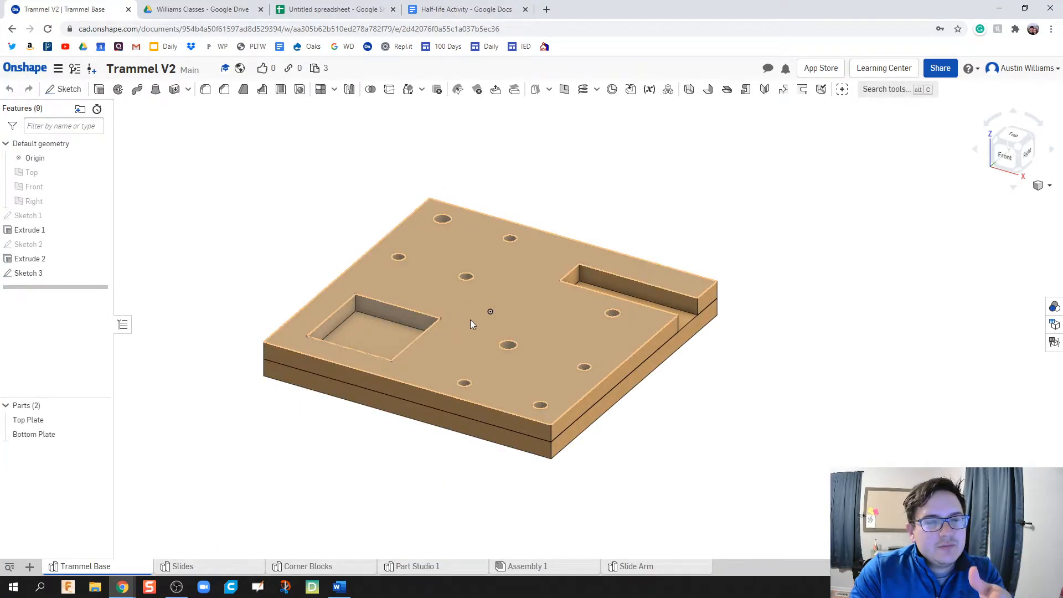
# Copy the base plate's Sketch 1 and move to the Corner Blocks studio
pyautogui.click(28, 215)
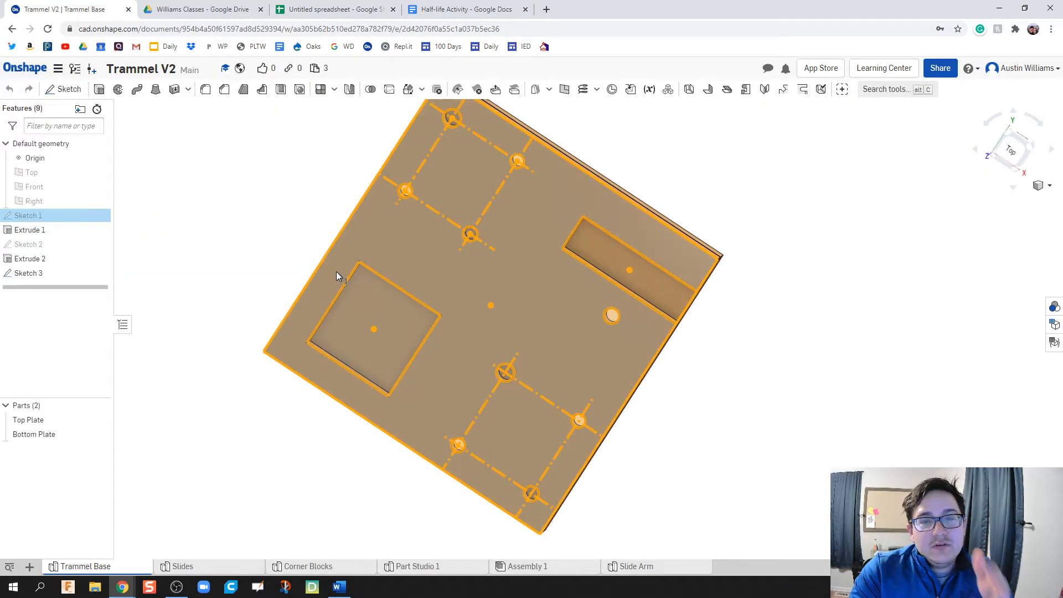
pyautogui.rightClick(27, 216)
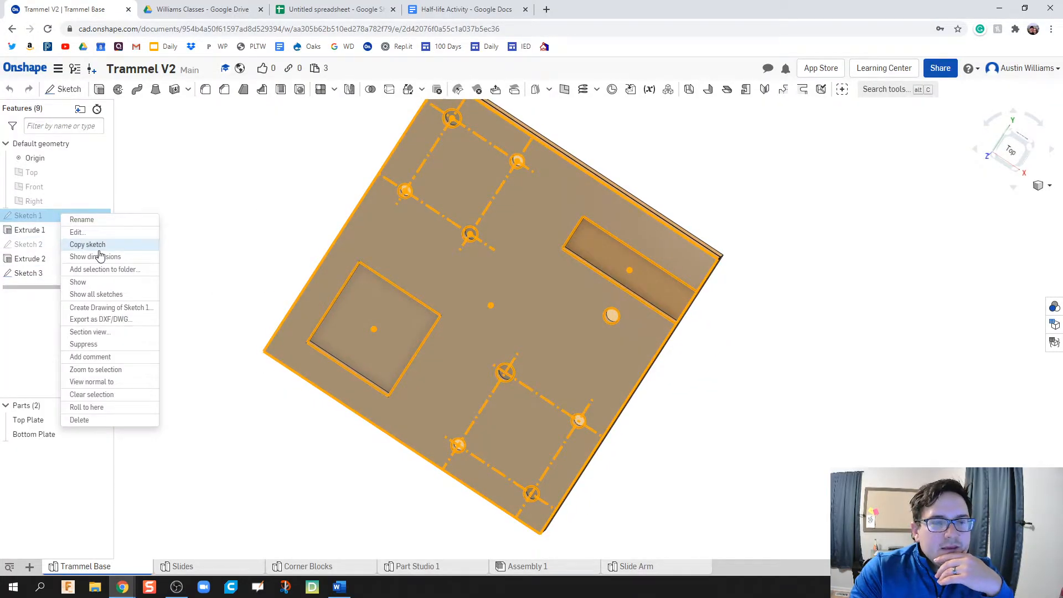
pyautogui.click(198, 399)
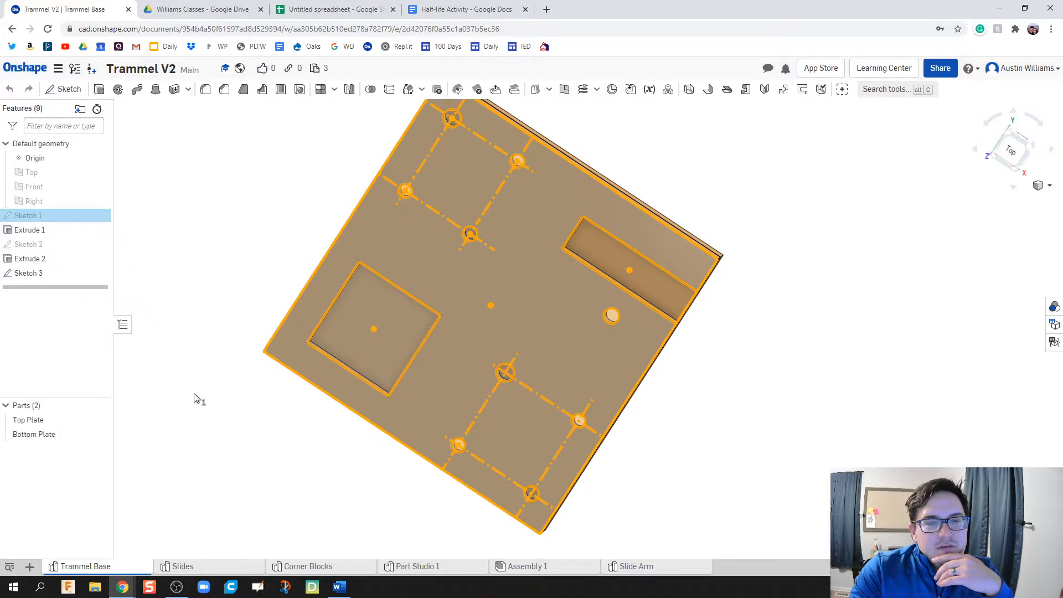
pyautogui.click(306, 566)
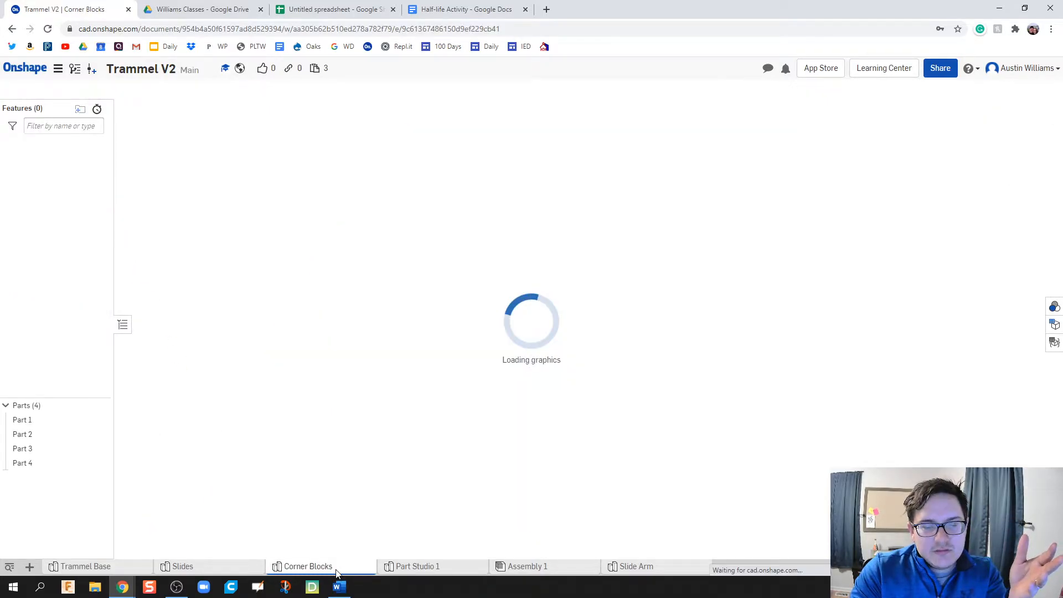
# Return to Part Studio 1 and clear the selection of the pasted base-plate sketch geometry
pyautogui.click(419, 566)
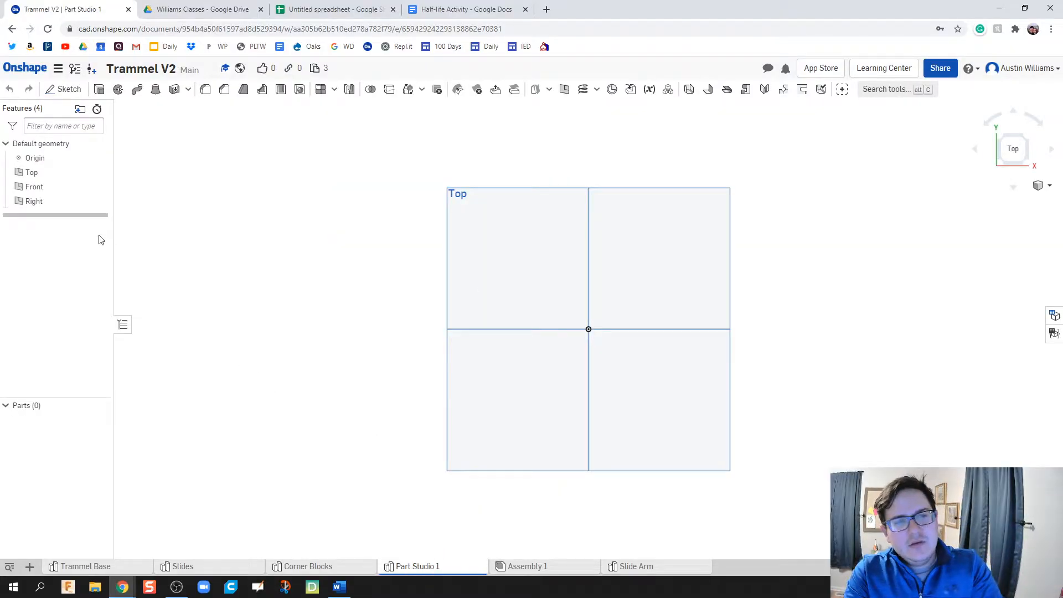
pyautogui.moveTo(393, 303)
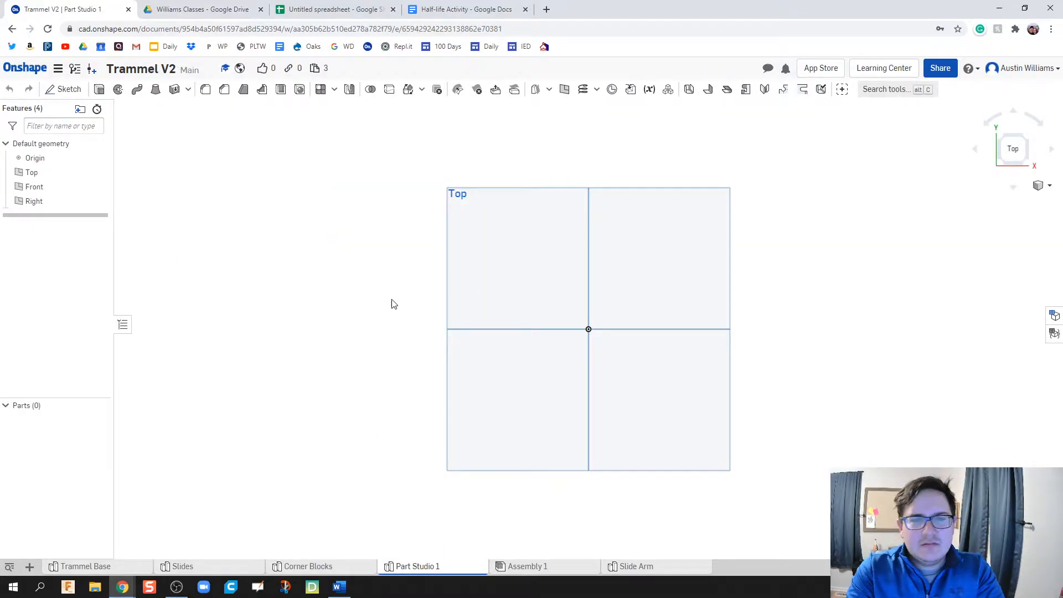
pyautogui.moveTo(137, 89)
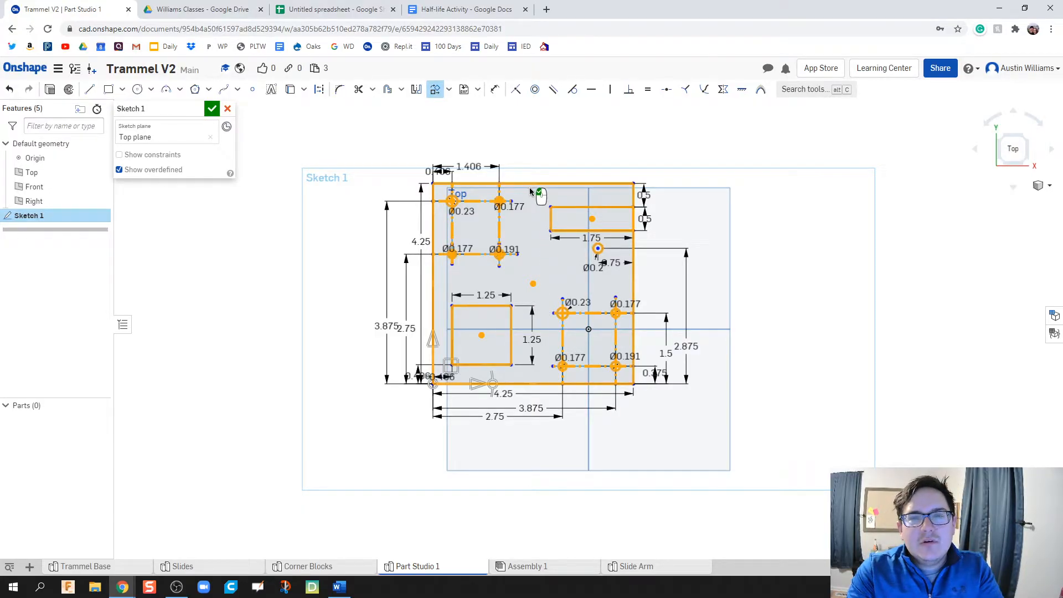
pyautogui.click(515, 89)
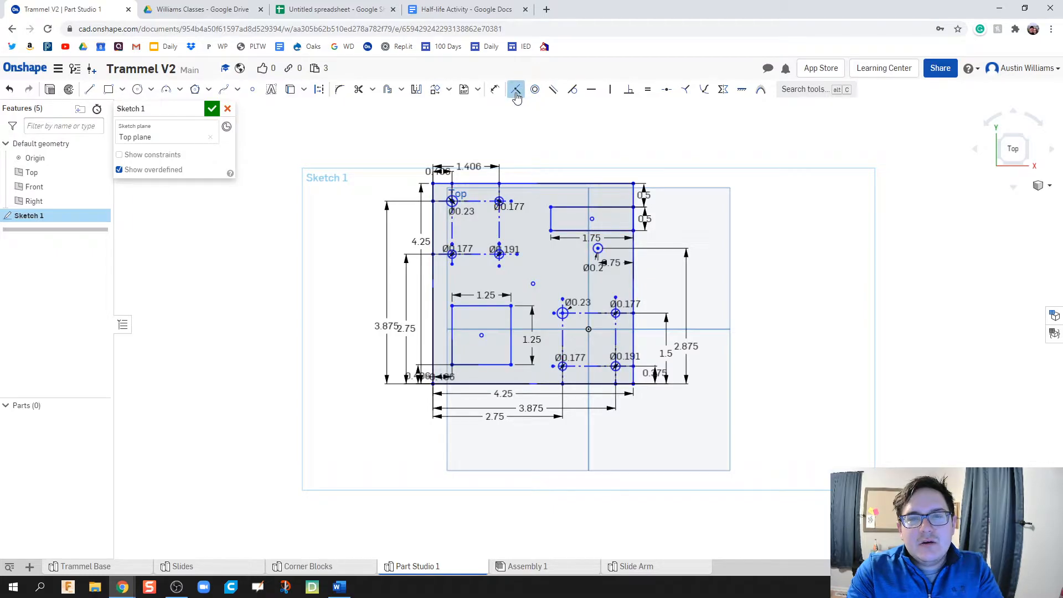
pyautogui.click(515, 89)
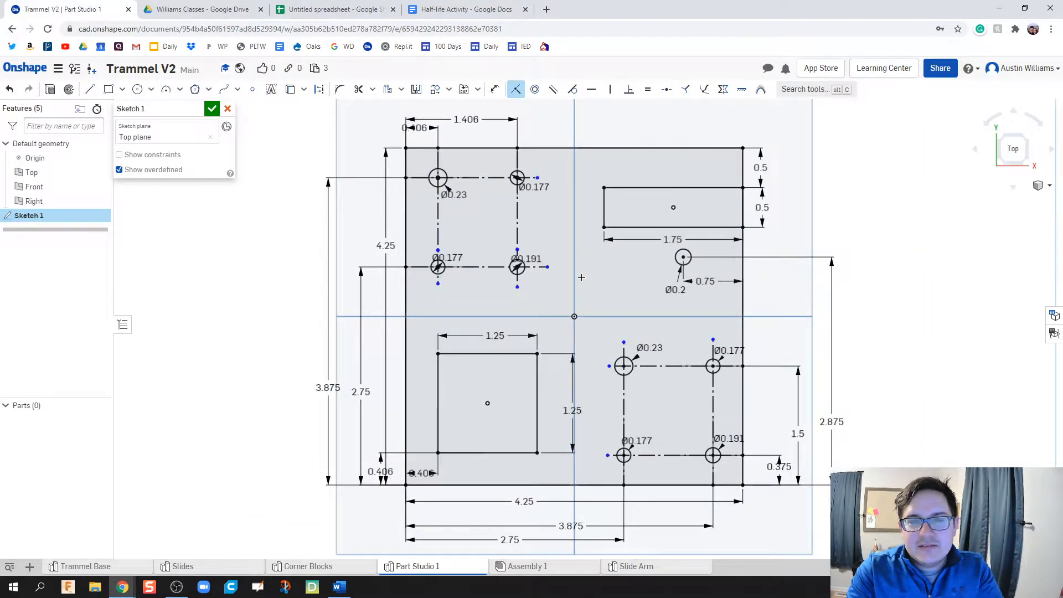
pyautogui.moveTo(602, 281)
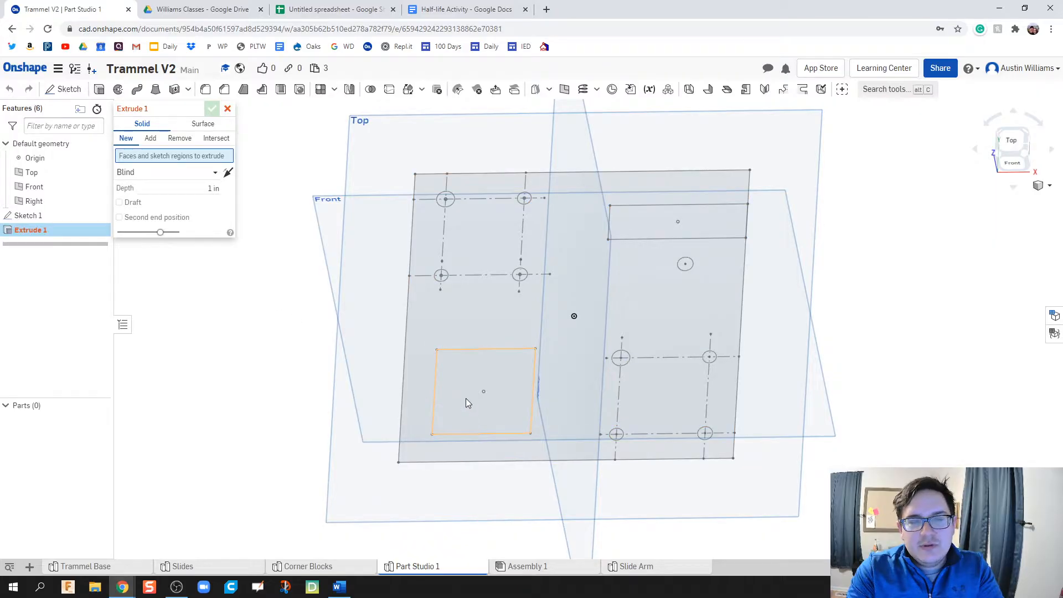
# Blind-extrude the square and slot regions into two shallow solid blocks
pyautogui.click(676, 221)
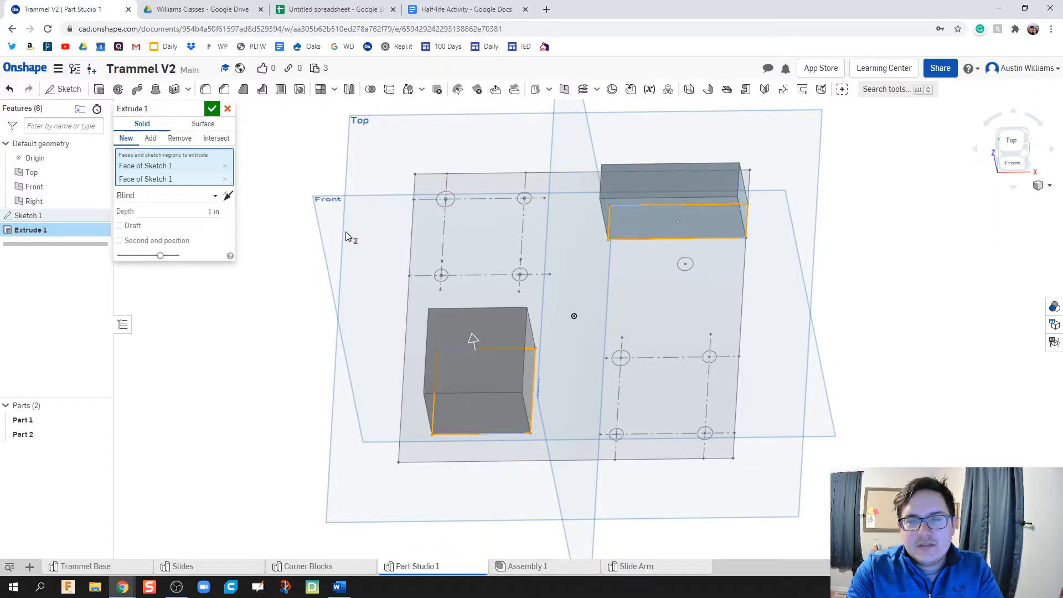
pyautogui.click(215, 194)
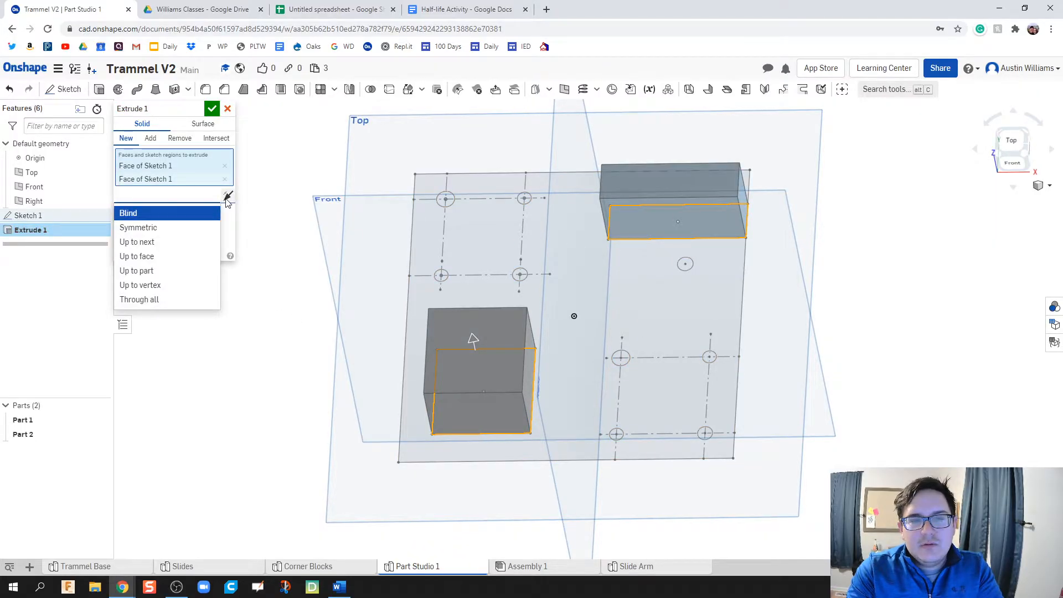
pyautogui.click(128, 213)
pyautogui.write('0.25')
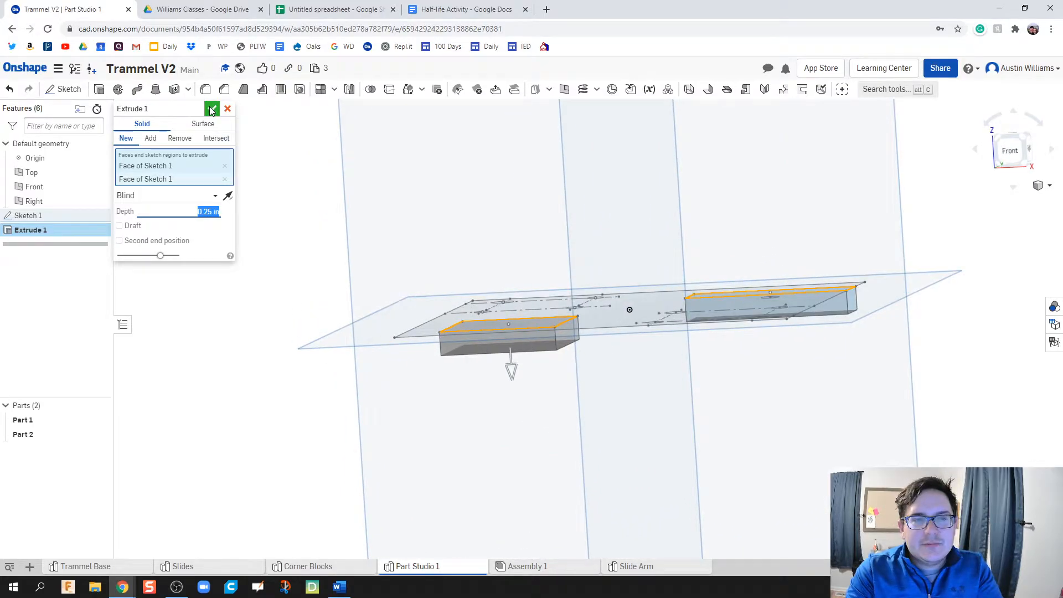
pyautogui.click(211, 108)
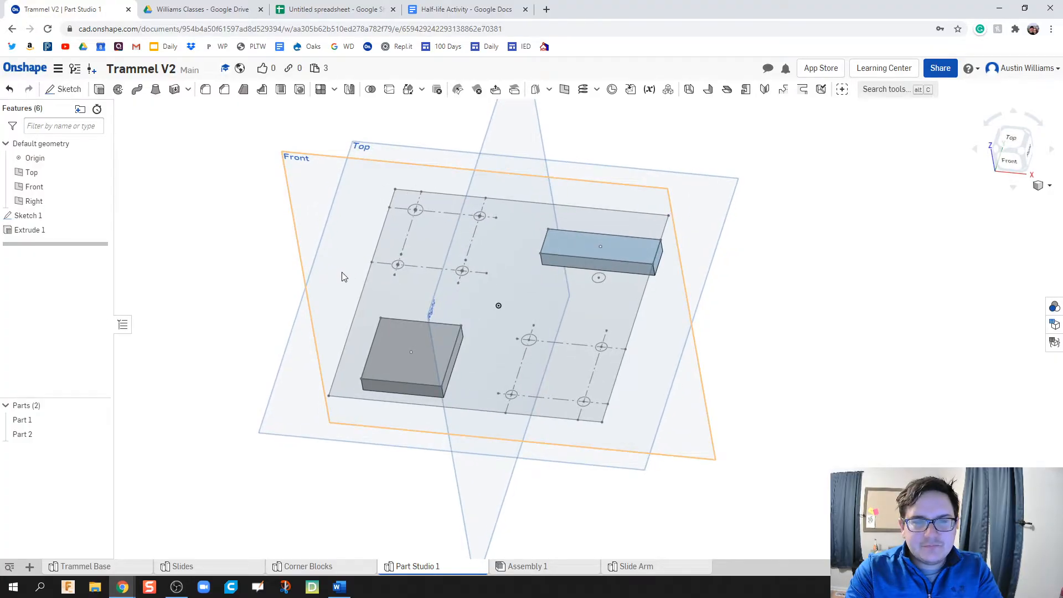
# Start Sketch 2 on the plate sketch's face and view it normal
pyautogui.click(68, 89)
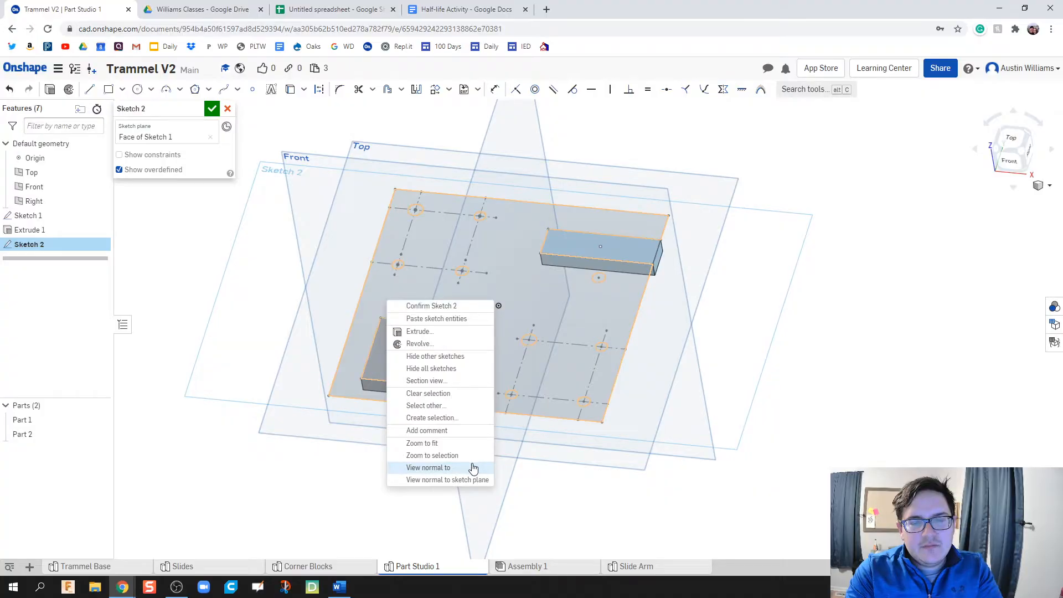
pyautogui.click(427, 467)
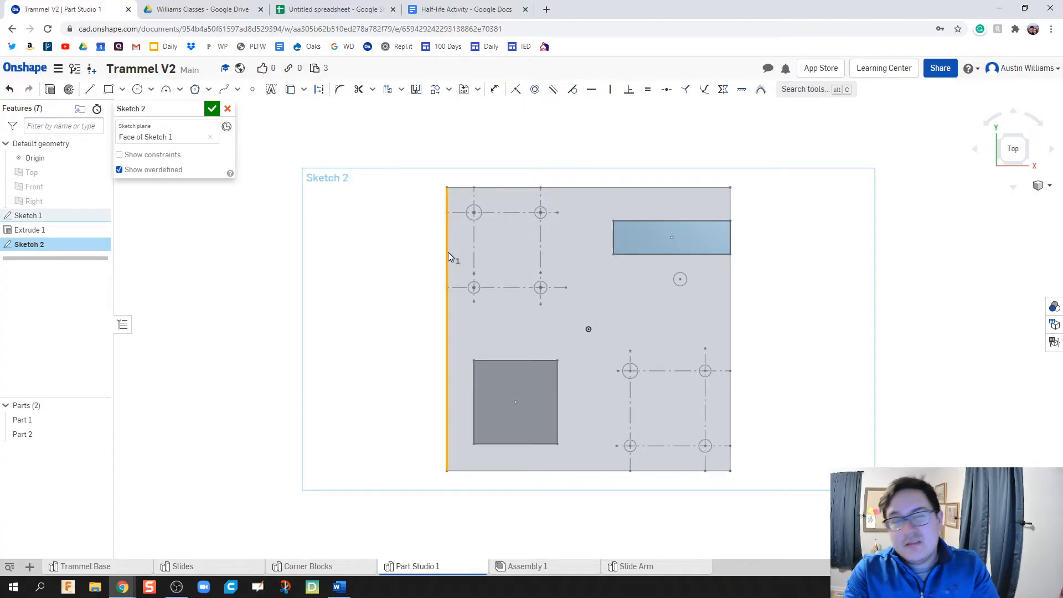
pyautogui.moveTo(380, 502)
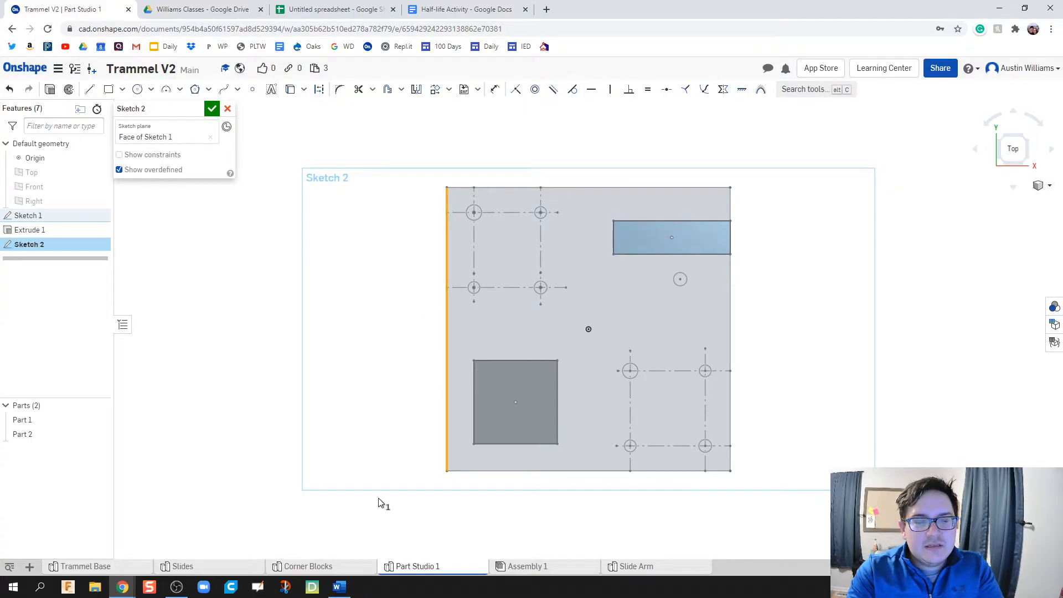
# Check the Slides and Corner Blocks studios and the lower-left corner block for reference
pyautogui.click(183, 566)
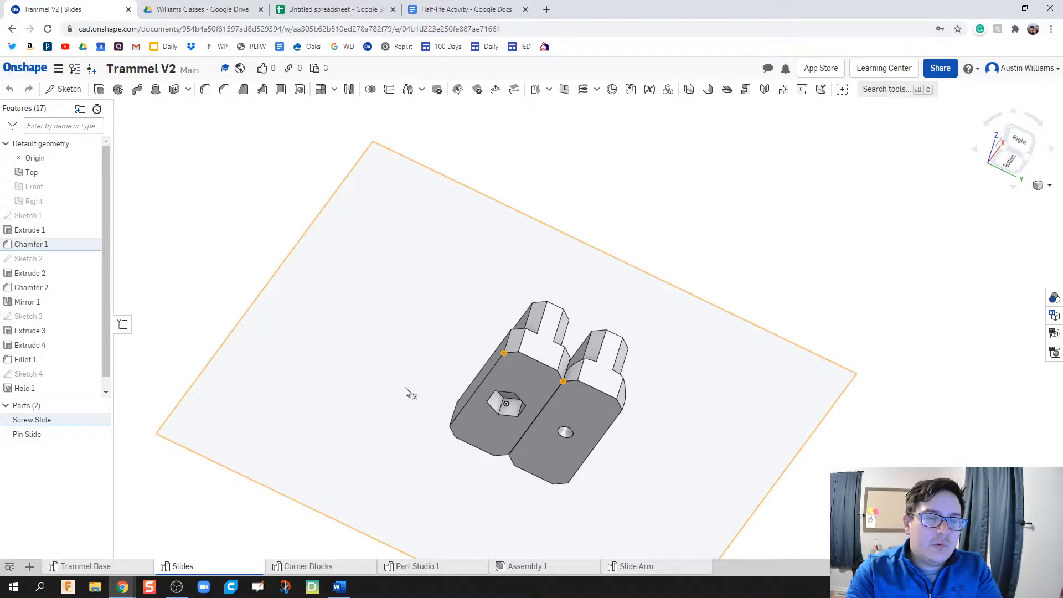
pyautogui.click(308, 566)
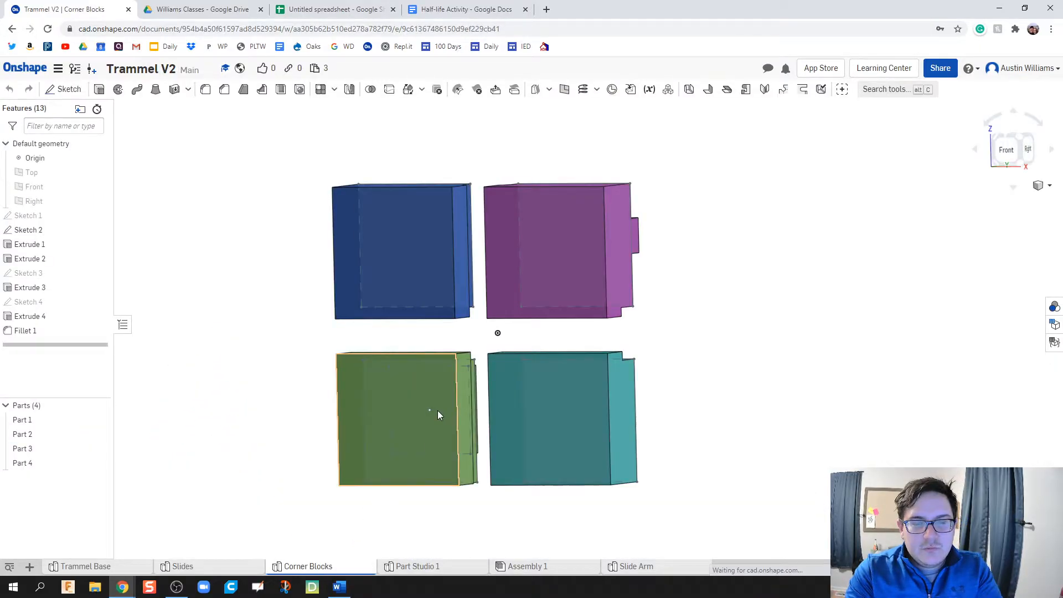
pyautogui.click(418, 565)
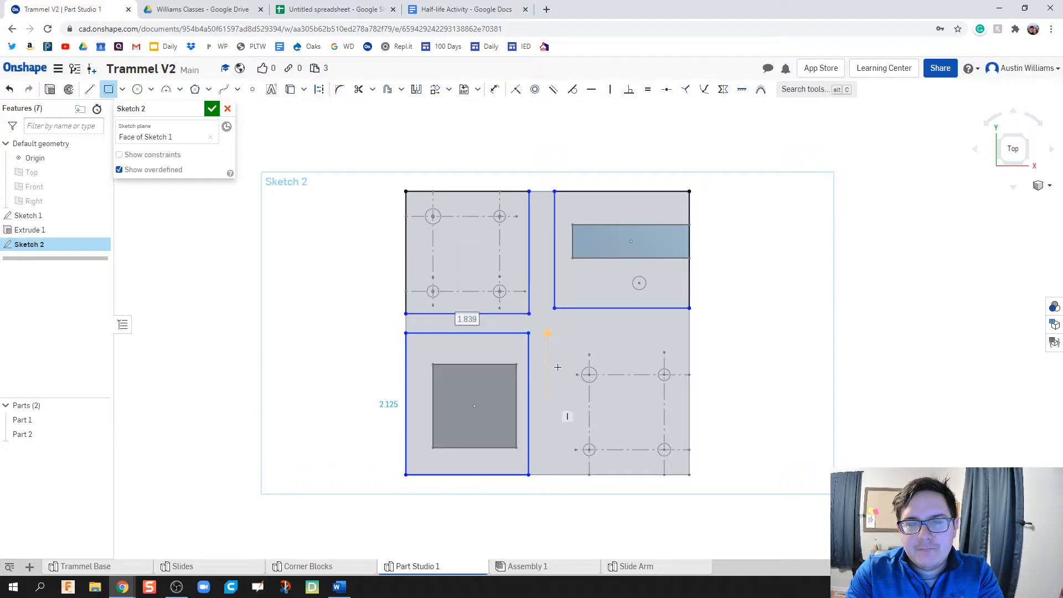
# Draw a corner rectangle over the plate's lower quarter around the square block
pyautogui.moveTo(548, 332); pyautogui.dragTo(684, 474)
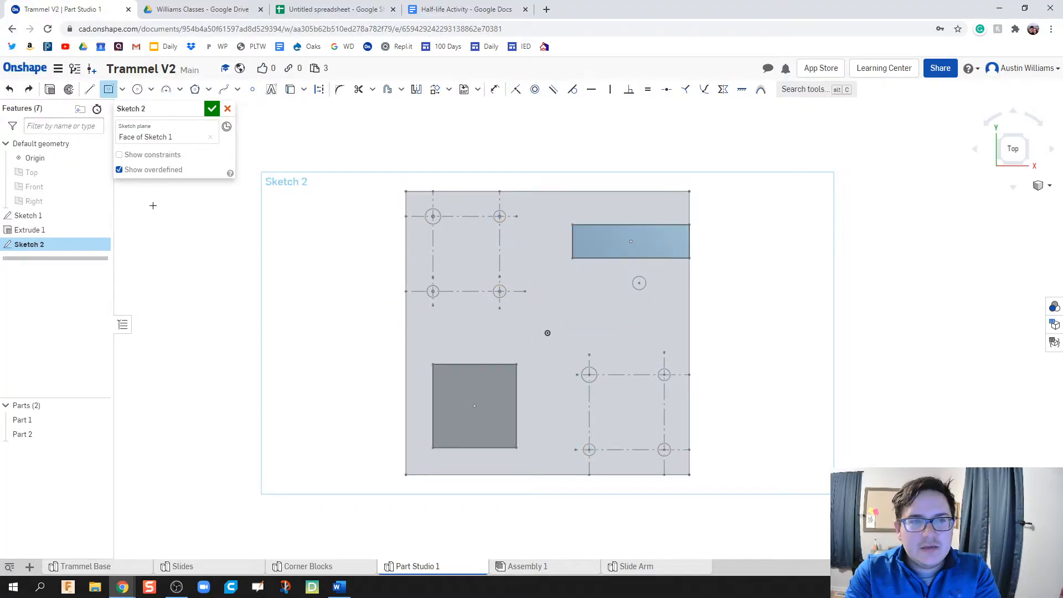
pyautogui.moveTo(395, 316)
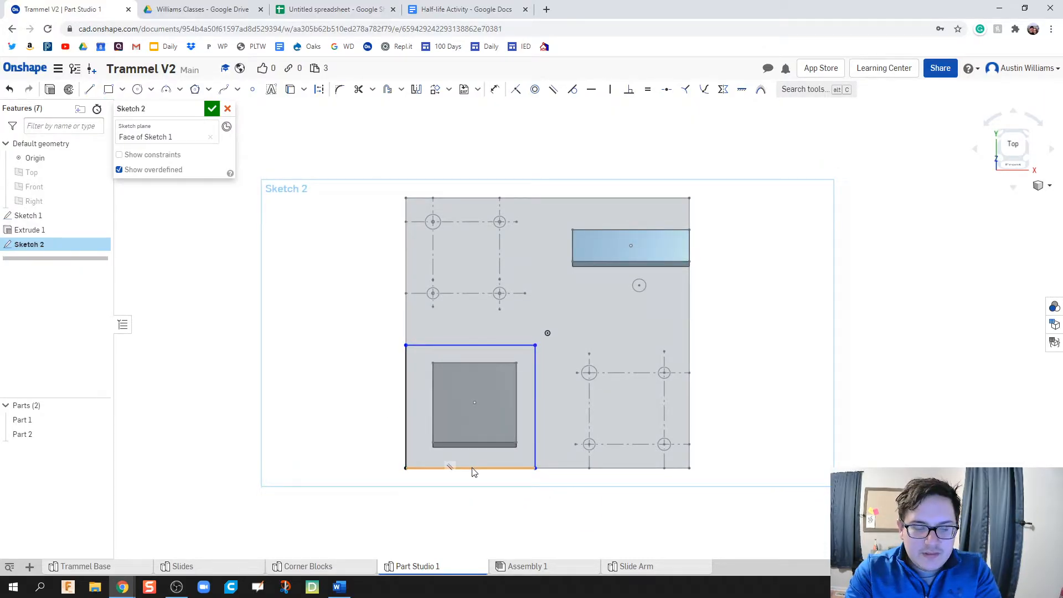
# Dimension the rectangle's bottom edge as 4.25/2, half the plate width
pyautogui.click(469, 467)
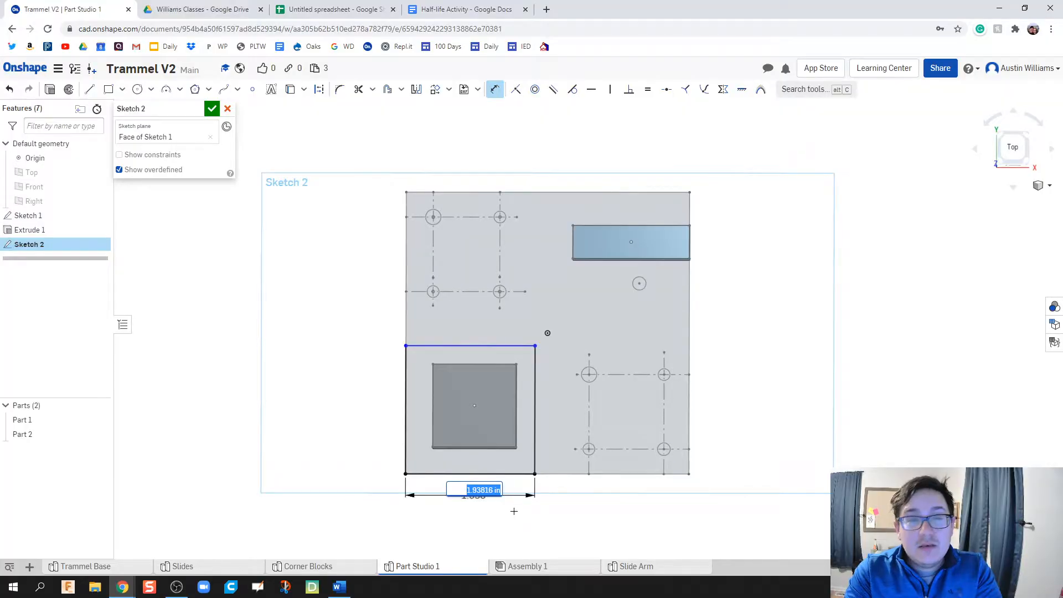
pyautogui.write('4.25-75)')
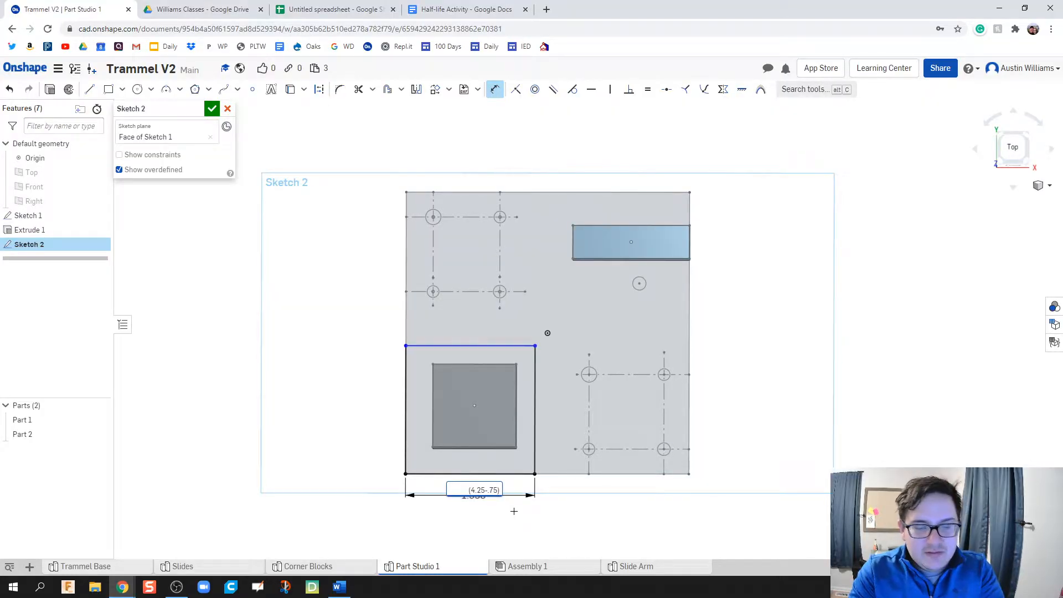
pyautogui.write('/2')
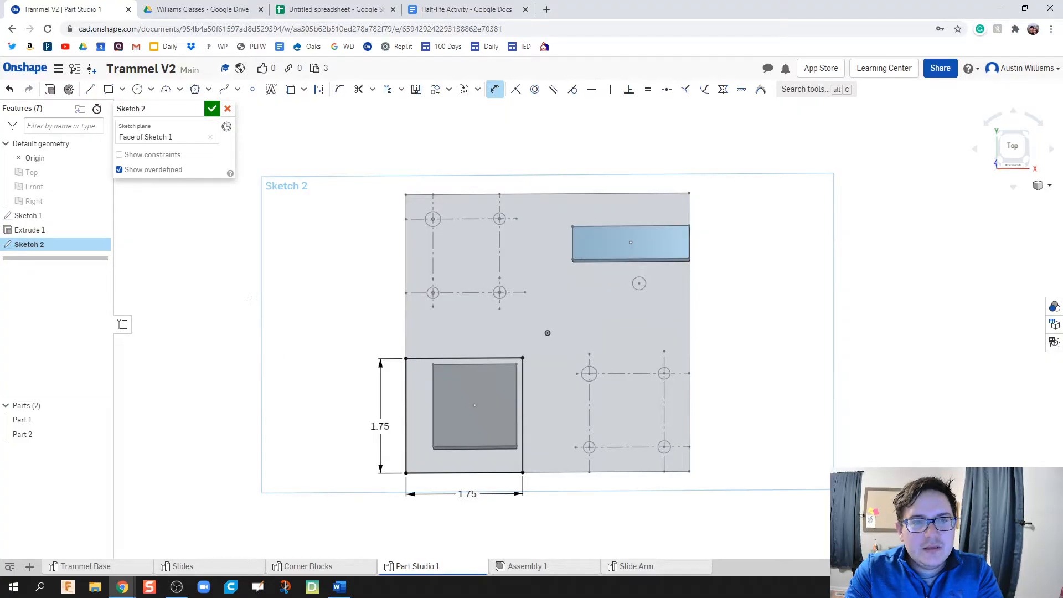
pyautogui.moveTo(272, 168)
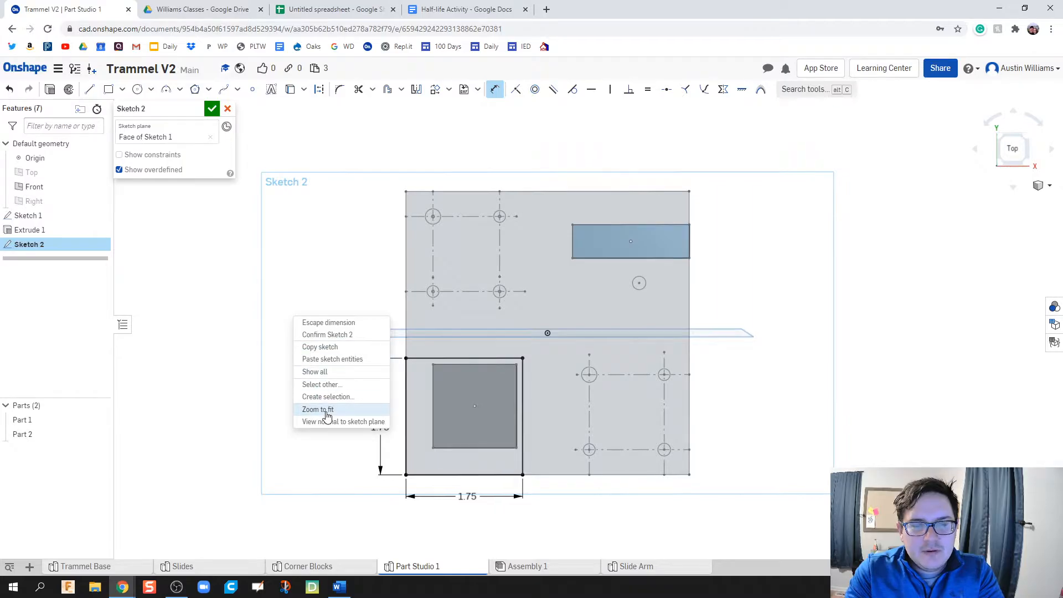
# Zoom to fit and show the Right plane as a mirror reference through the plate centre
pyautogui.click(318, 408)
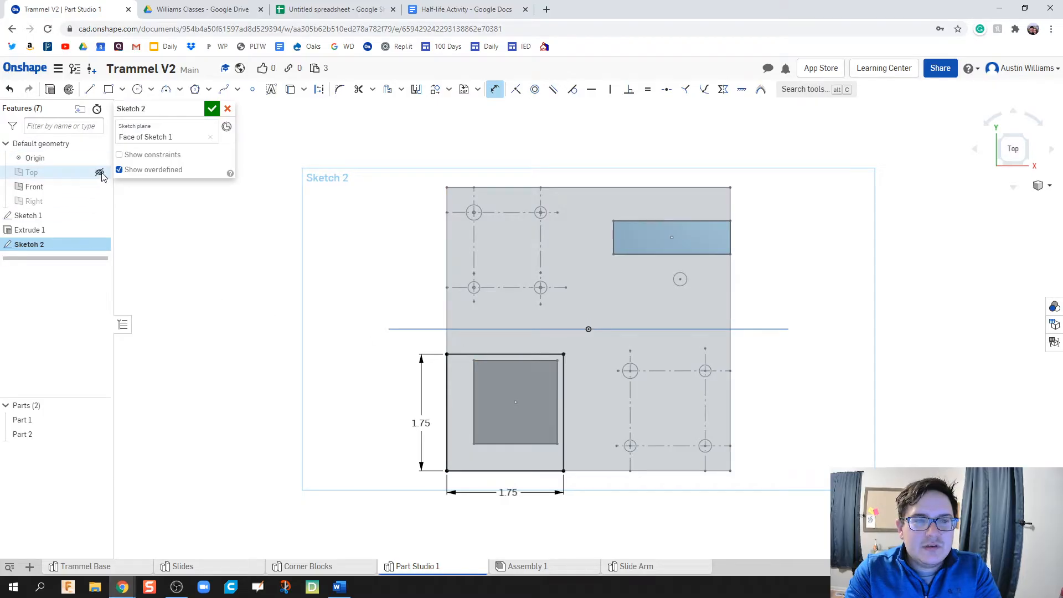
pyautogui.click(34, 200)
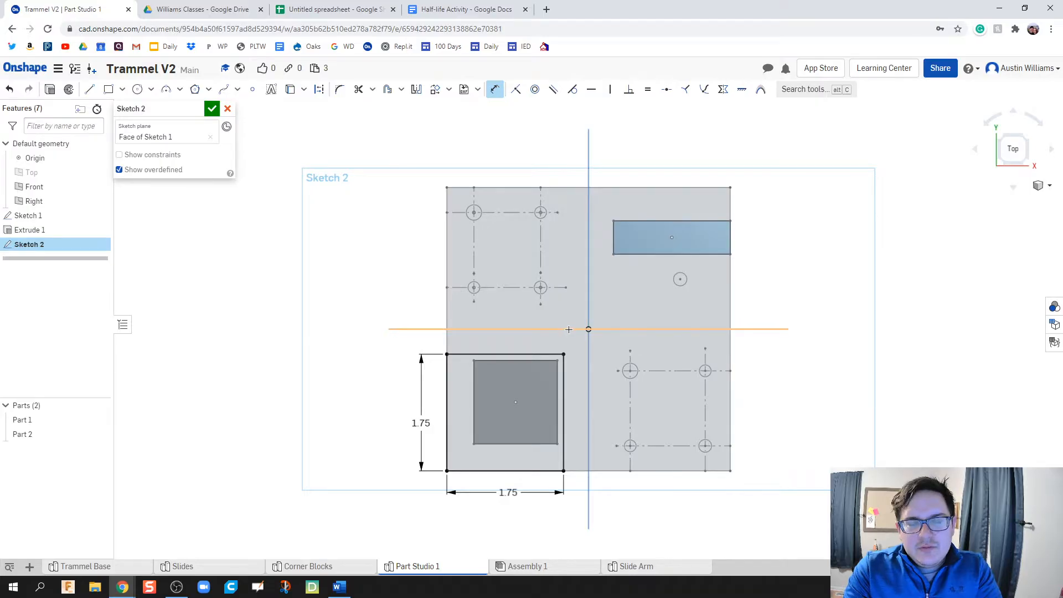
# Mirror the 1.75 corner square across the centre planes into the remaining corners
pyautogui.click(416, 89)
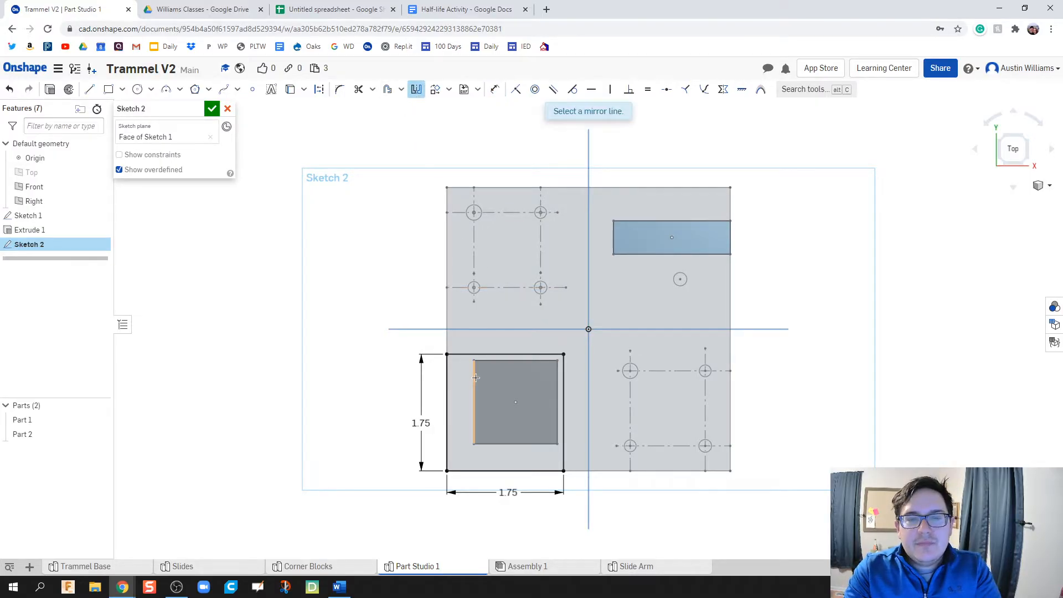
pyautogui.click(485, 330)
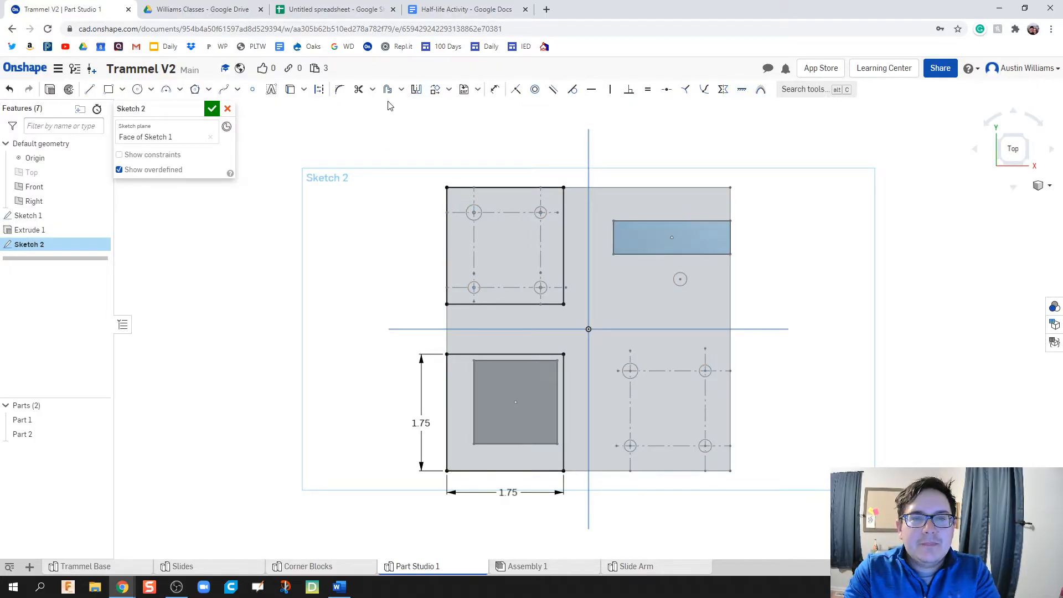
pyautogui.click(415, 89)
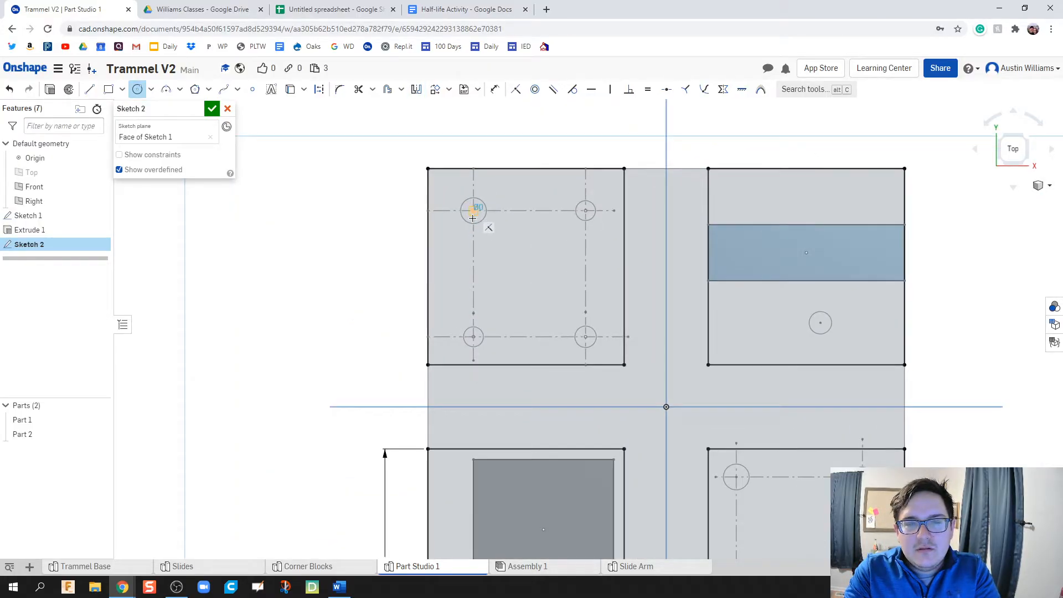
# Place circles on the hole centres in the corner squares, then bring up Trammel Base
pyautogui.click(472, 210)
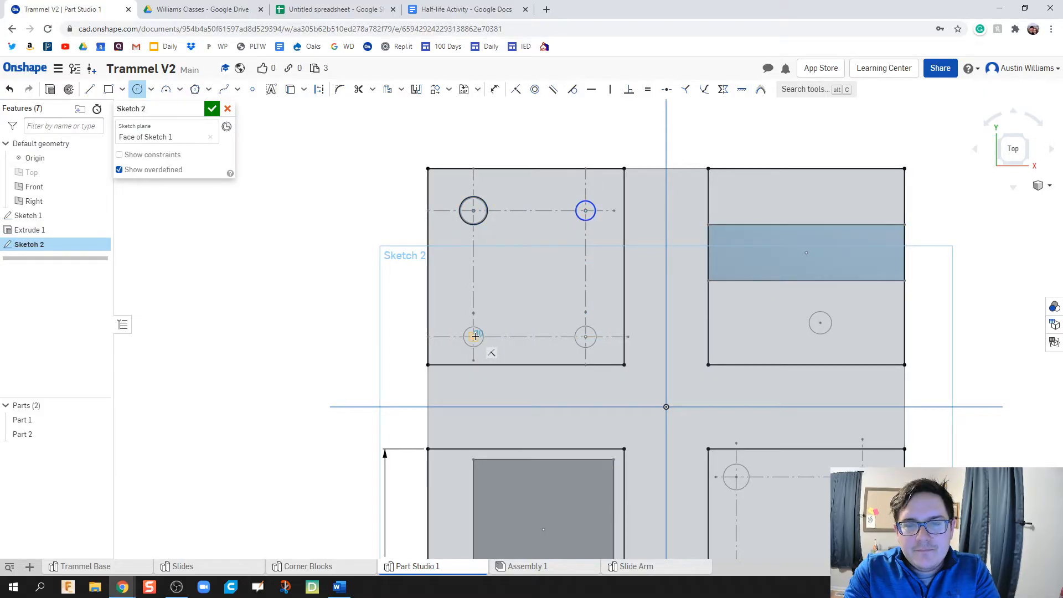
pyautogui.click(473, 336)
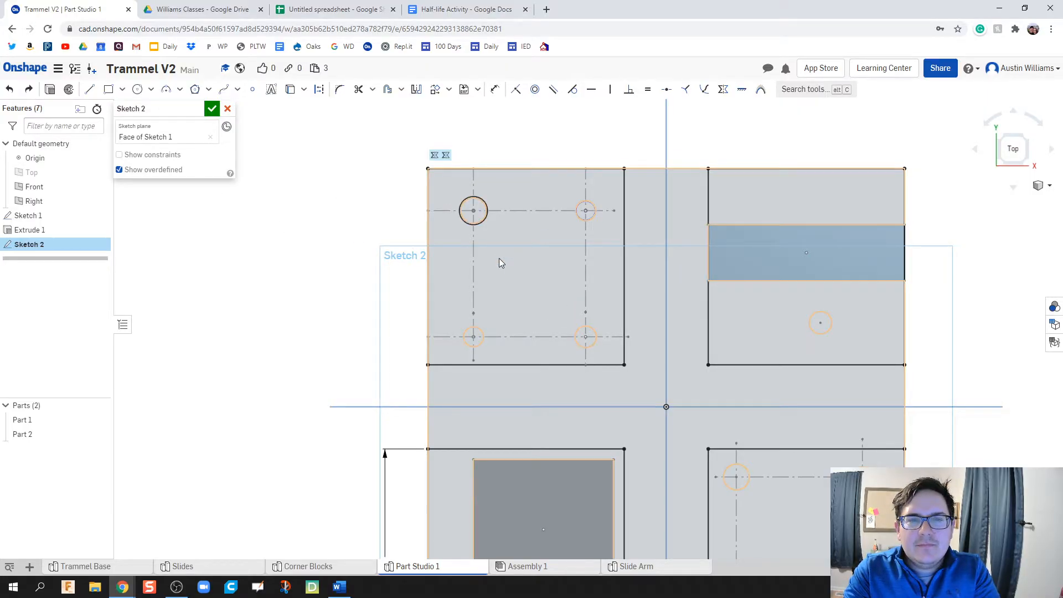
pyautogui.click(584, 210)
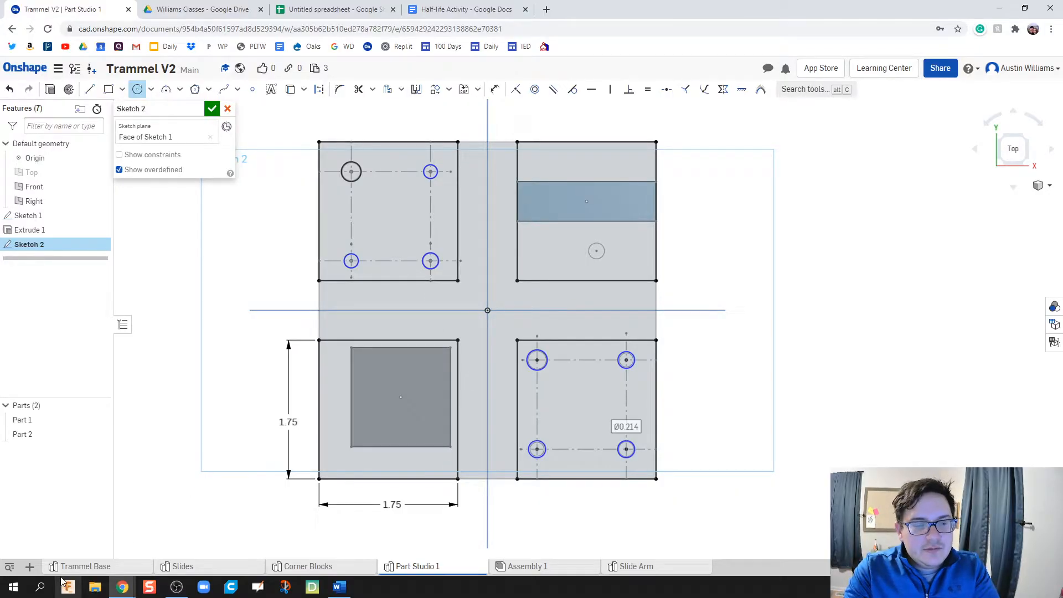
pyautogui.click(84, 566)
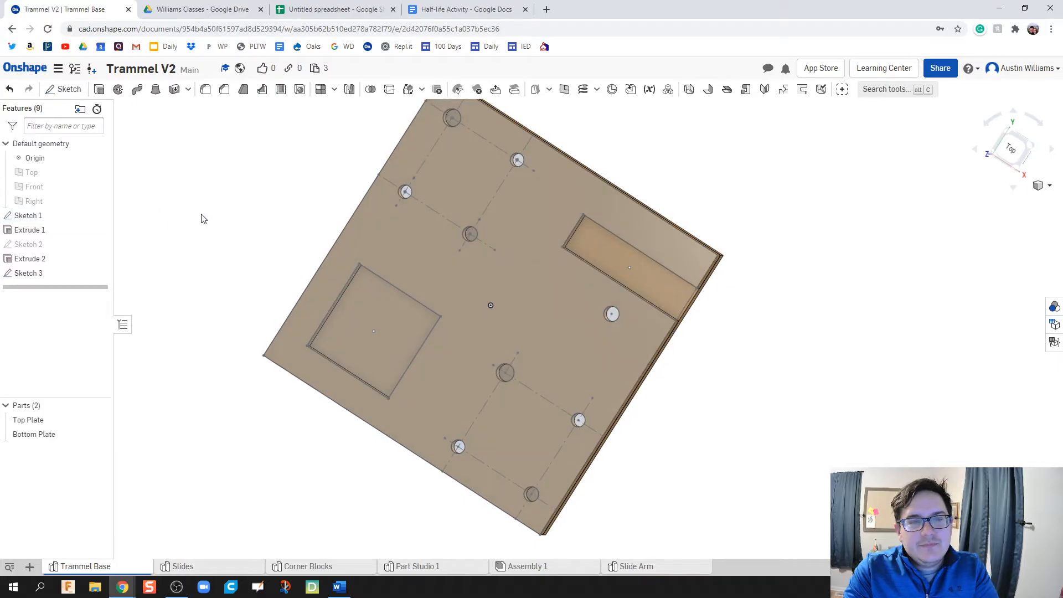
# Check the hole diameters in Trammel Base's Sketch 1, then return to Part Studio 1
pyautogui.click(28, 216)
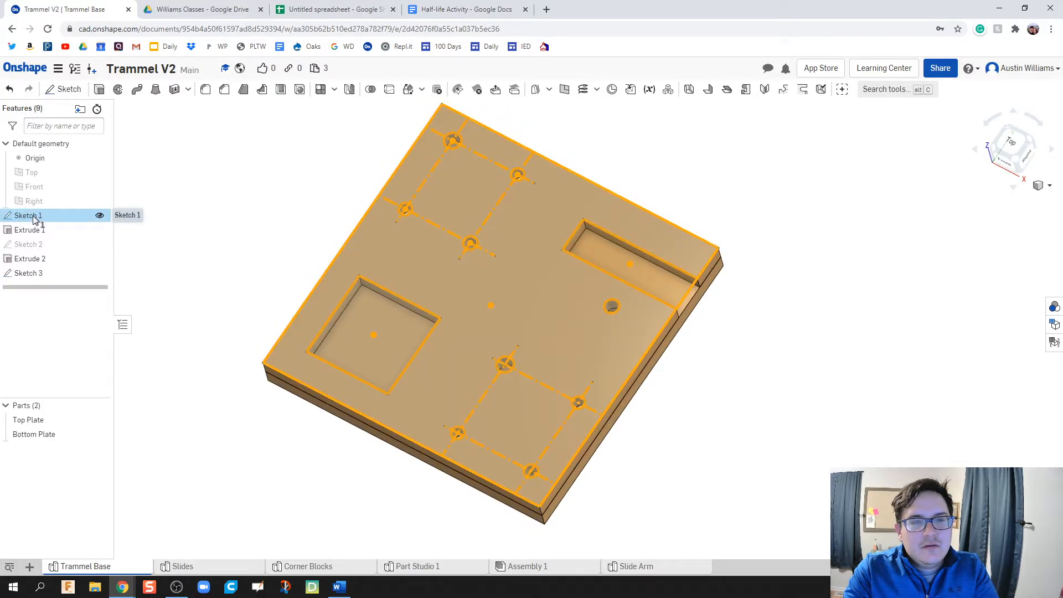
pyautogui.doubleClick(27, 214)
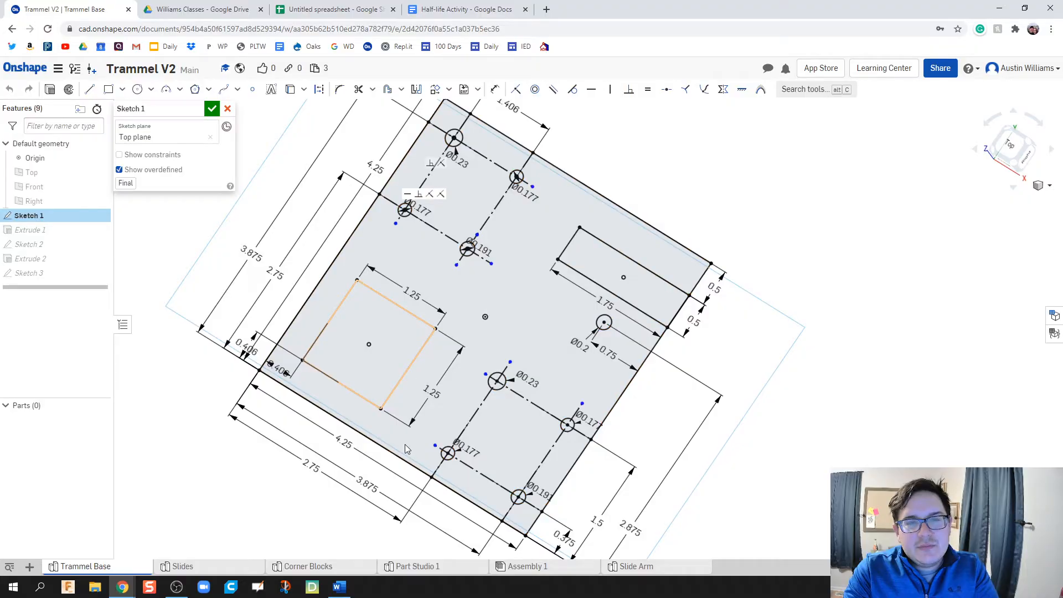
pyautogui.click(418, 565)
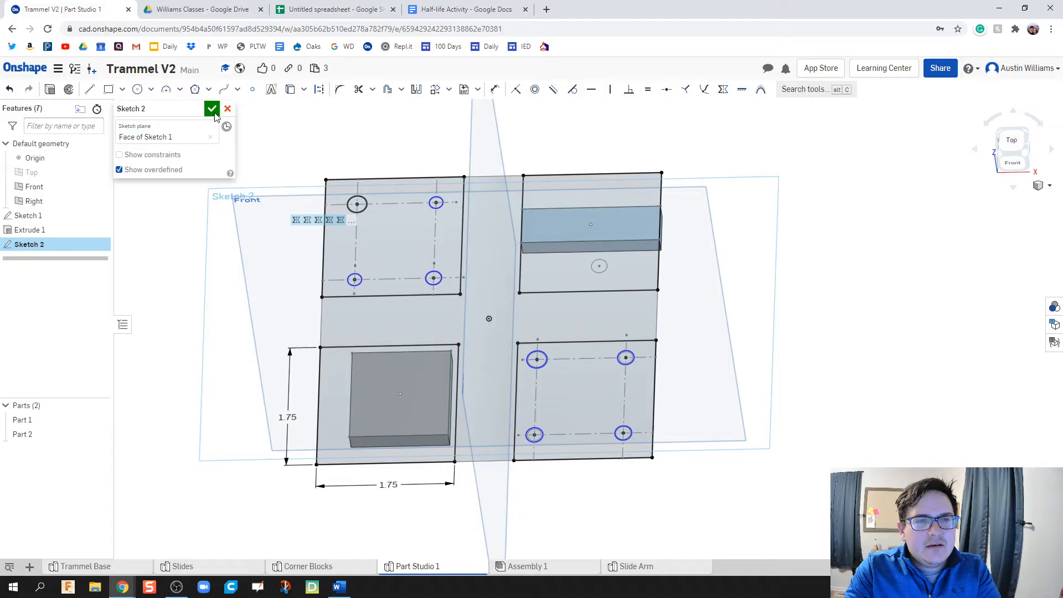
# Finish Sketch 2 and select its four corner square regions for extrusion, discarding a whole-plate attempt
pyautogui.click(212, 109)
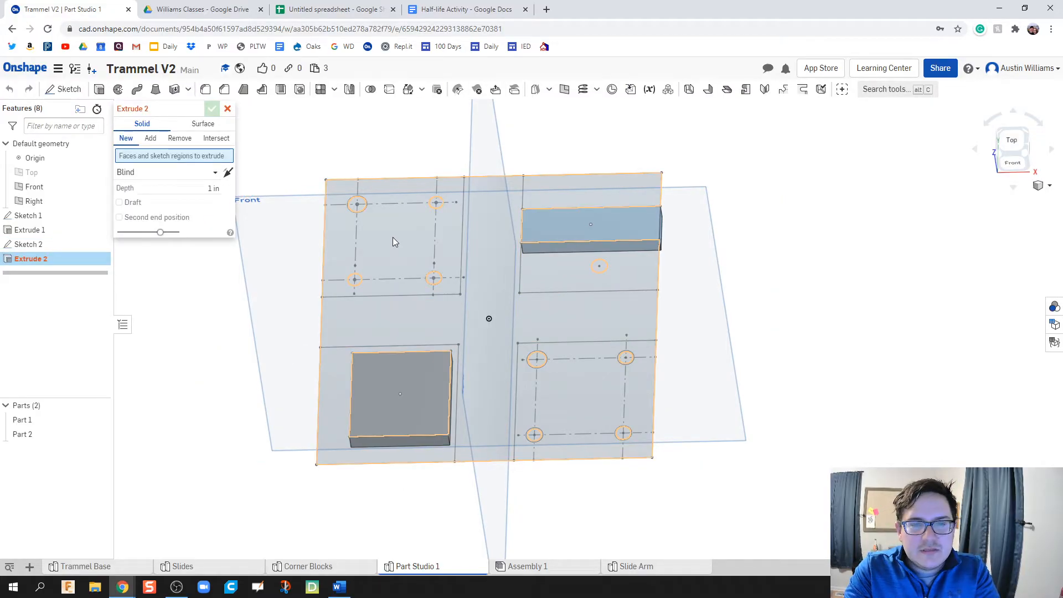
pyautogui.click(386, 393)
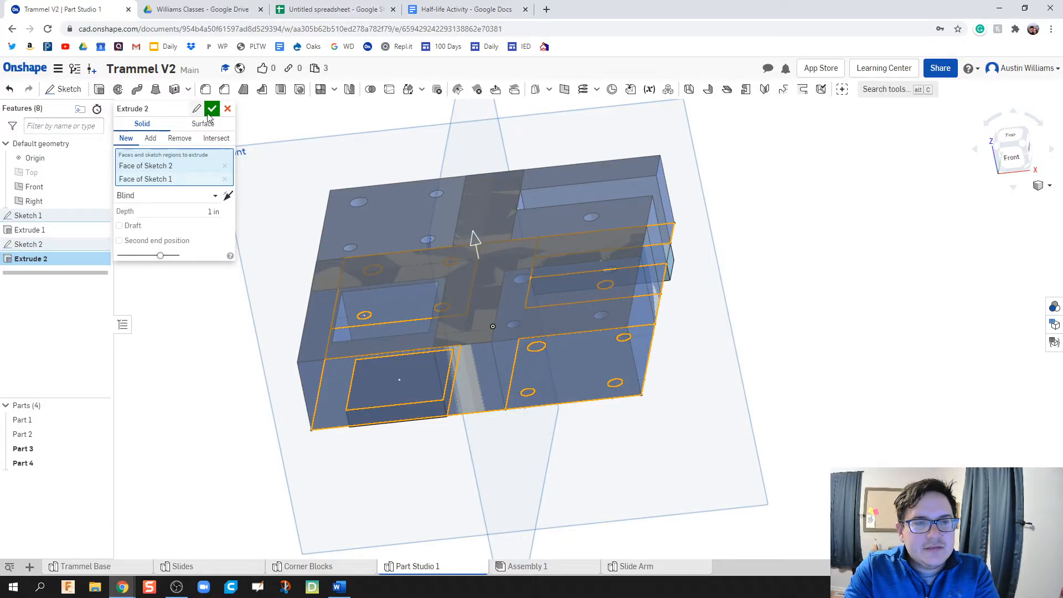
pyautogui.click(228, 109)
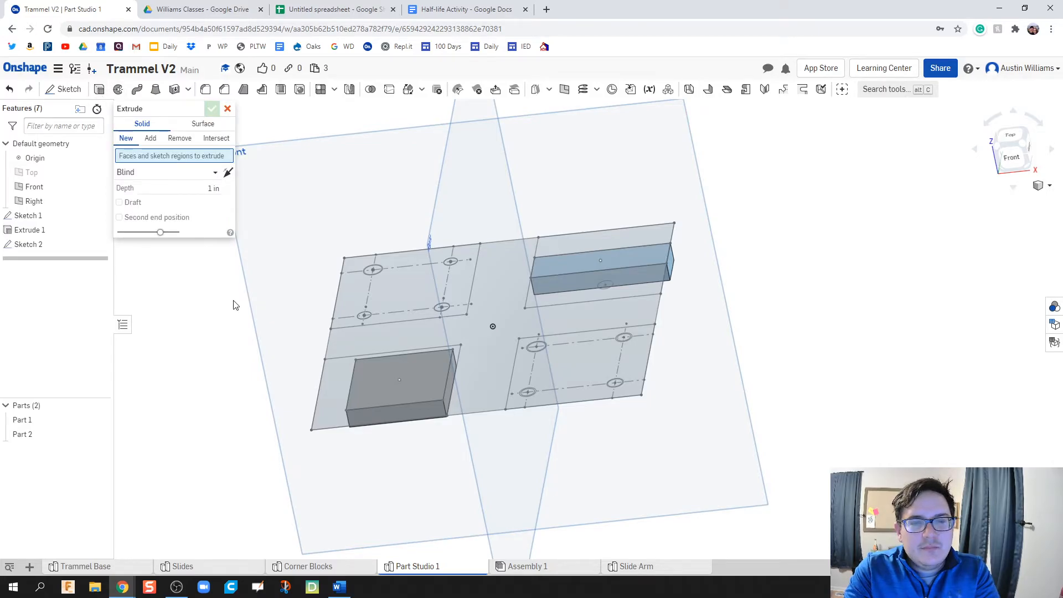
pyautogui.click(29, 244)
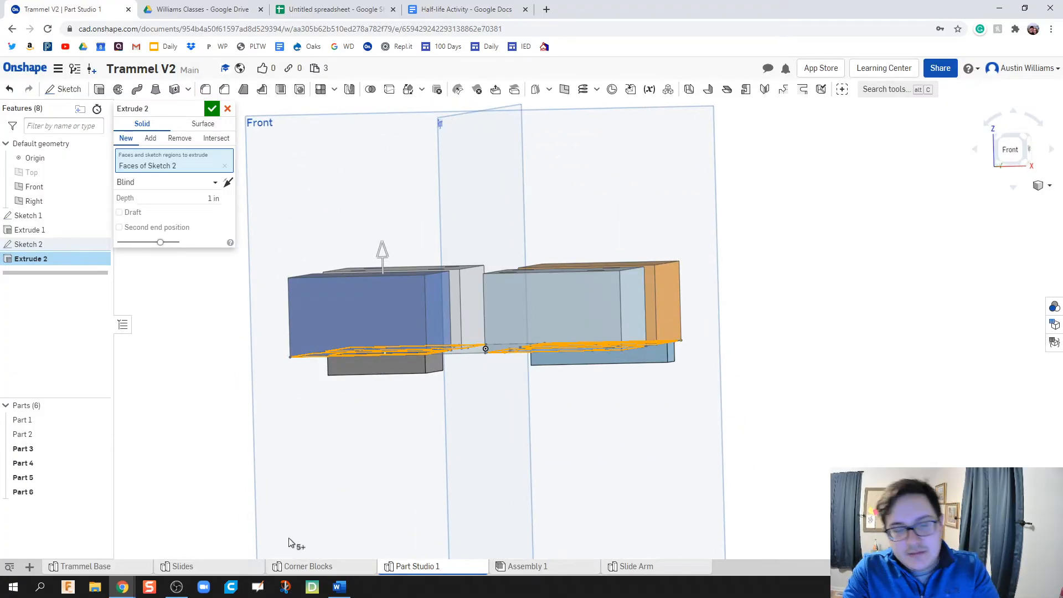
# After checking the Slides part studio, extrude the squares 0.4 in with Add, merged into Part 1 and Part 2
pyautogui.click(183, 566)
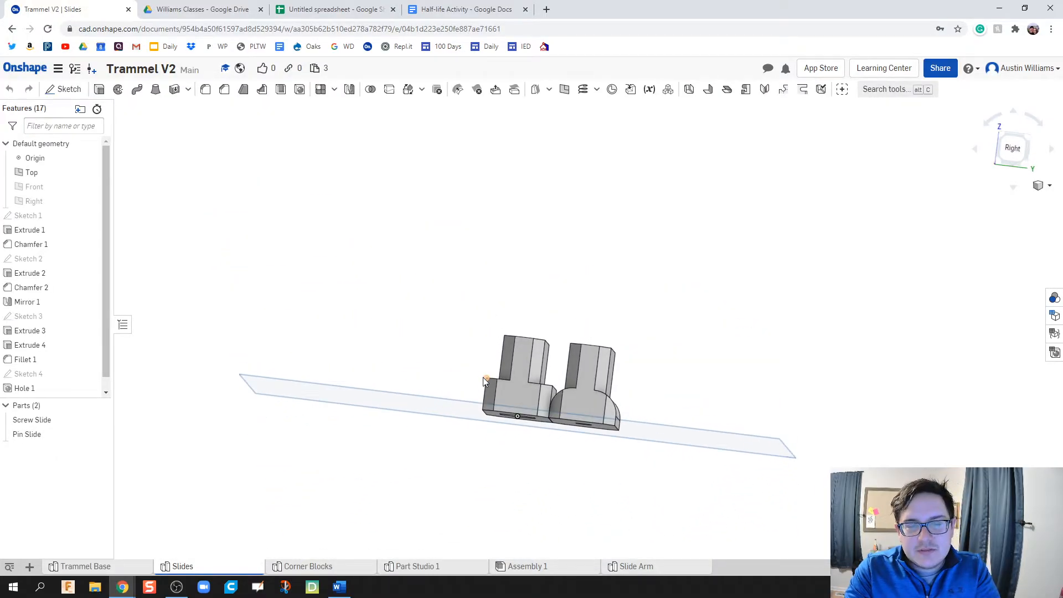
pyautogui.moveTo(515, 380); pyautogui.dragTo(485, 376)
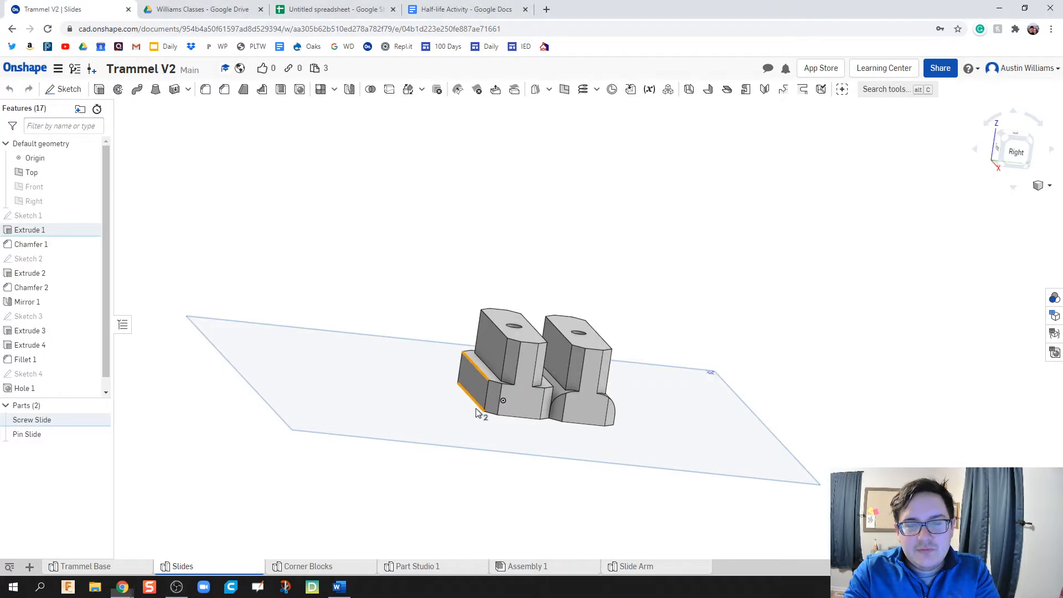
pyautogui.click(417, 566)
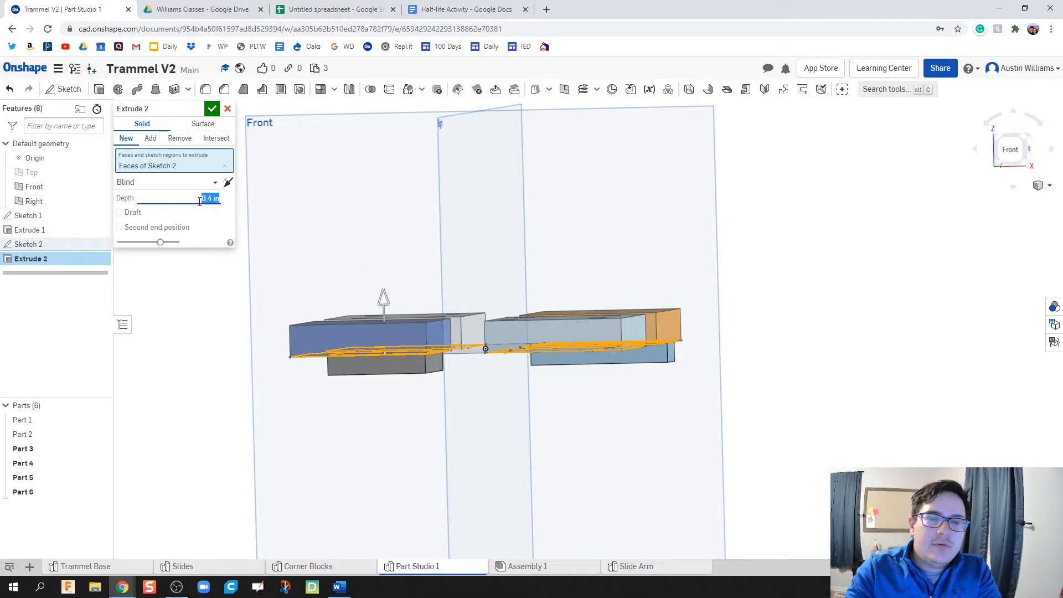
pyautogui.click(212, 108)
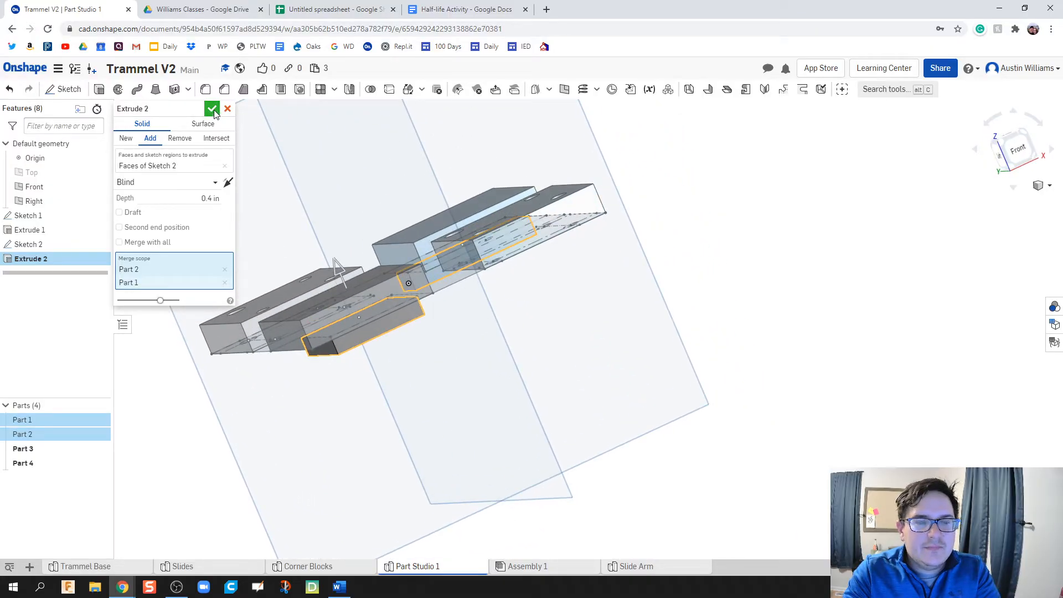
pyautogui.click(212, 108)
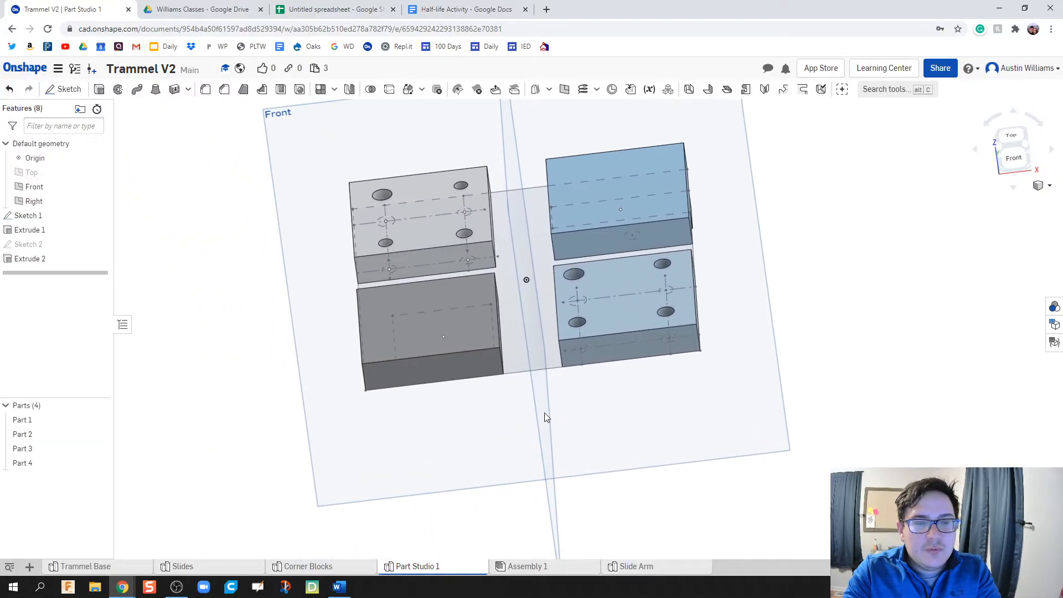
# Start Sketch 3 on the top face of the Extrude 2 corner blocks
pyautogui.moveTo(547, 417); pyautogui.dragTo(550, 423)
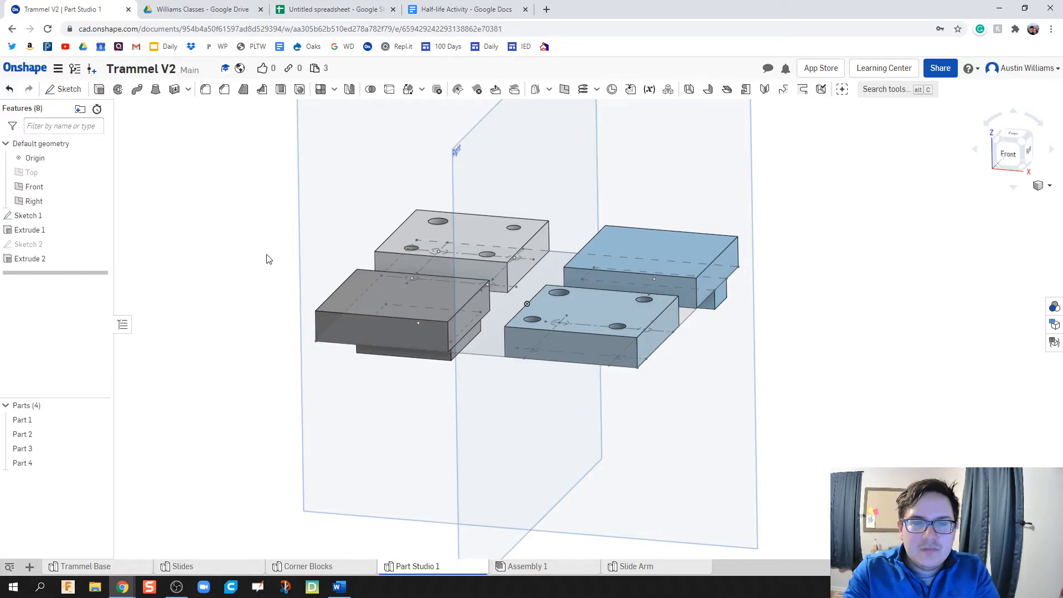
pyautogui.moveTo(69, 89)
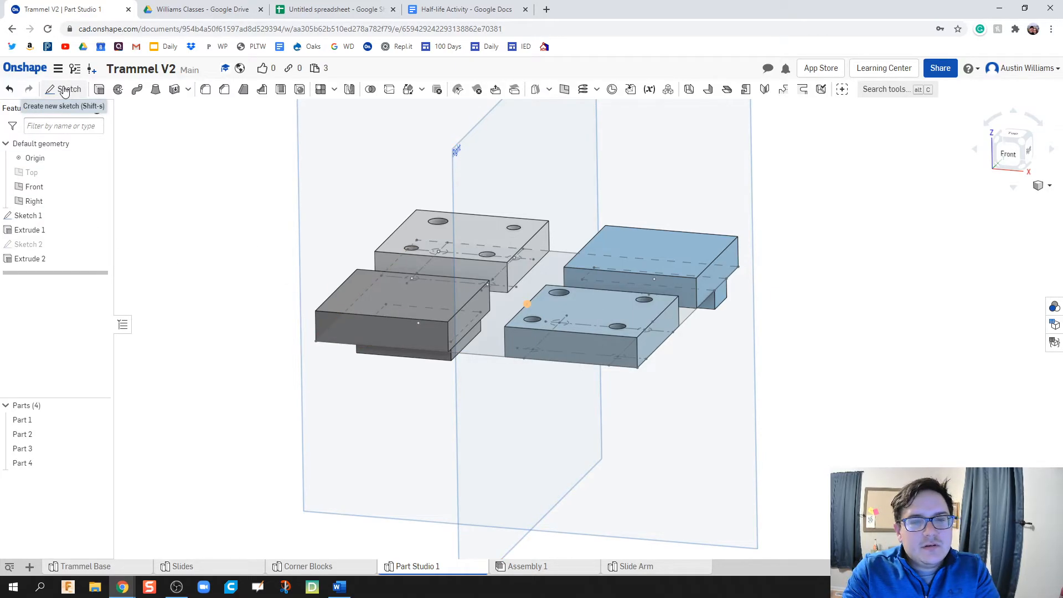
pyautogui.click(69, 88)
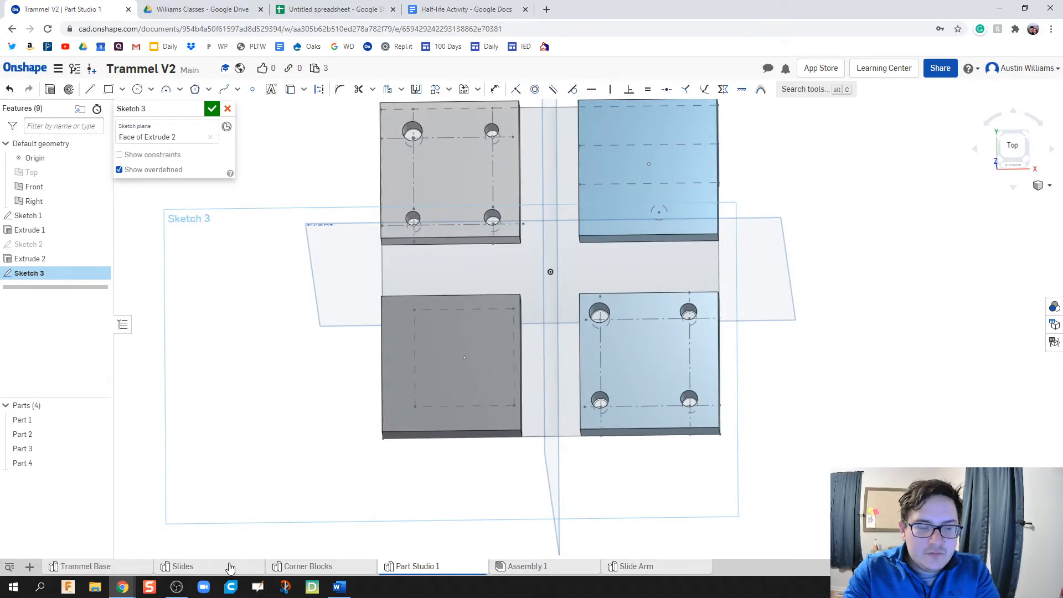
# After checking the Slides studio, draw a rectangle on the lower-left block and begin its width dimension
pyautogui.click(182, 565)
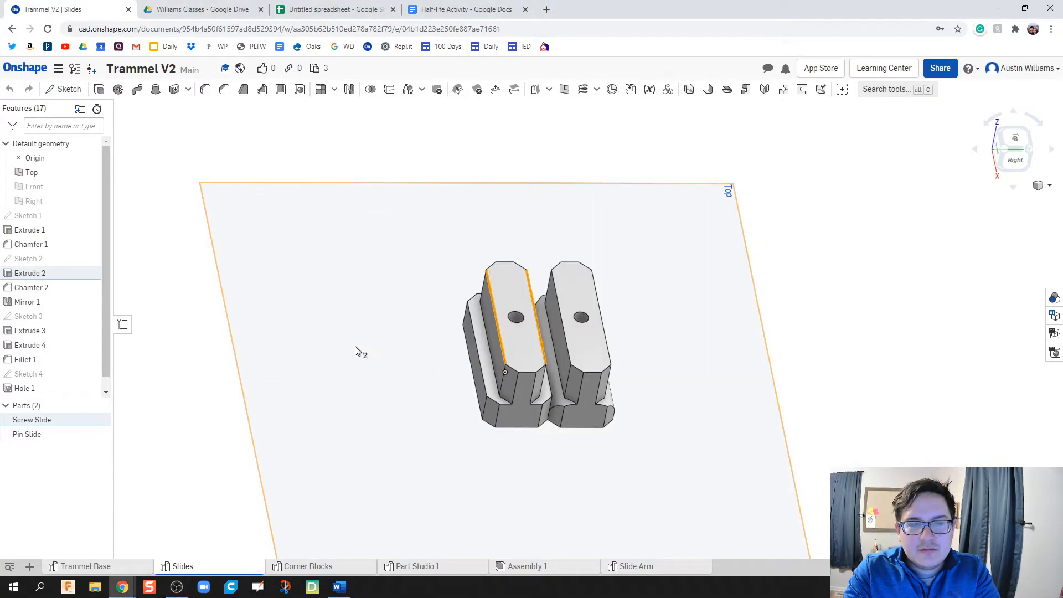
pyautogui.click(418, 565)
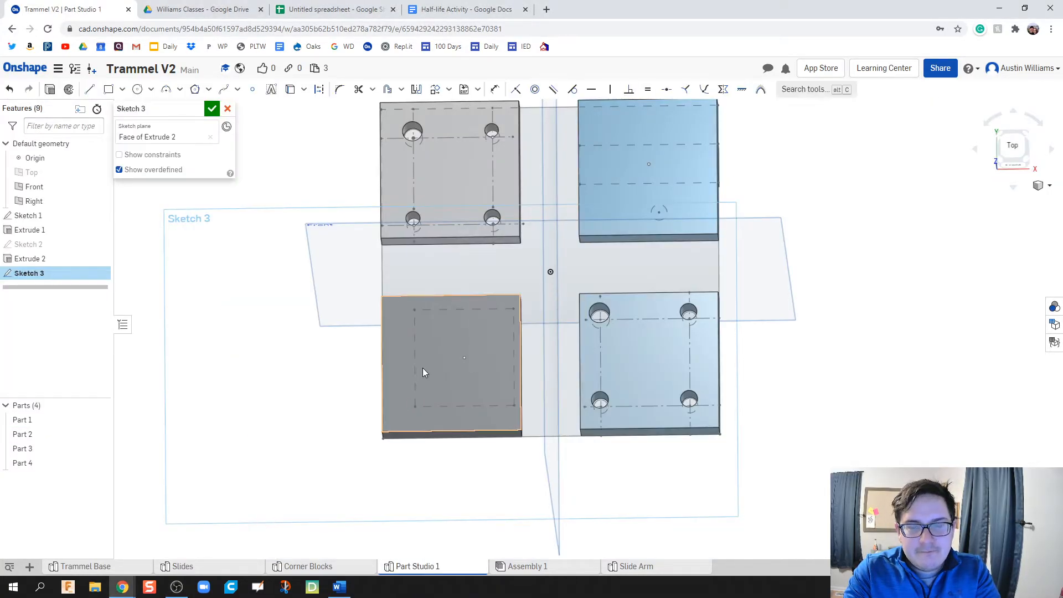
pyautogui.rightClick(423, 371)
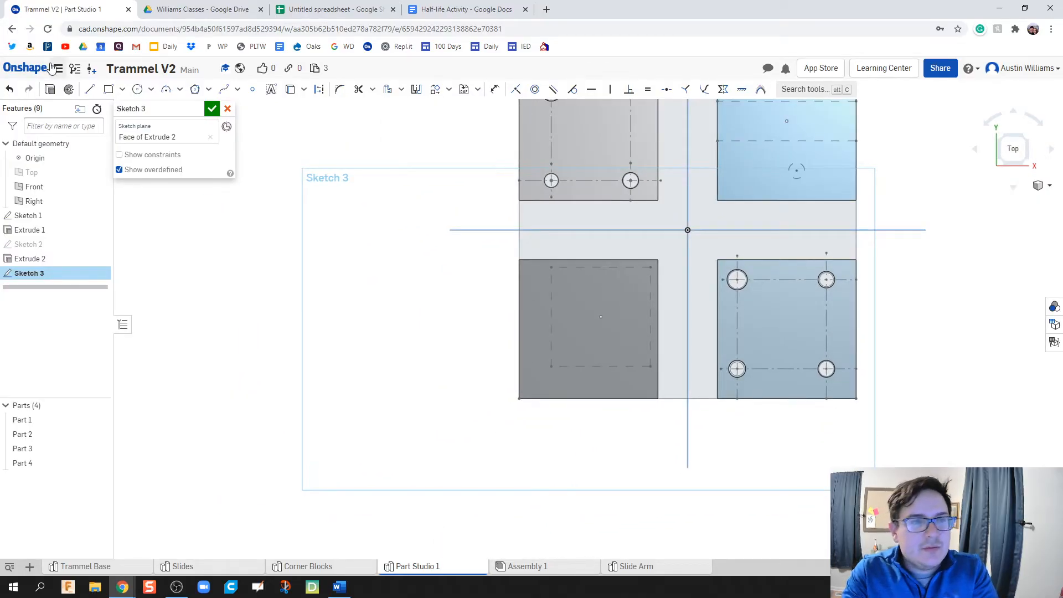
pyautogui.click(108, 89)
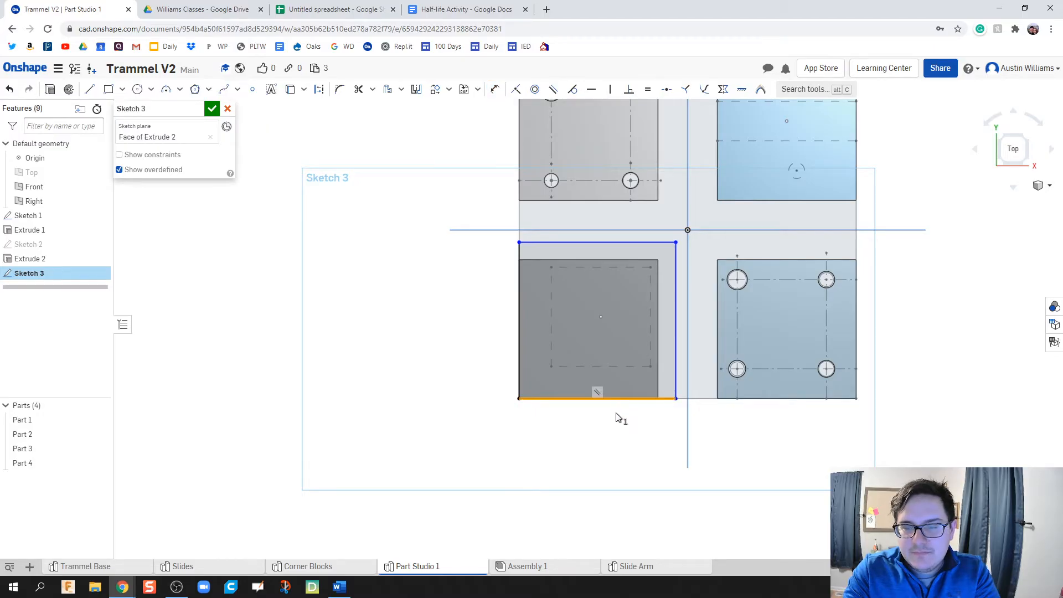
pyautogui.click(596, 398)
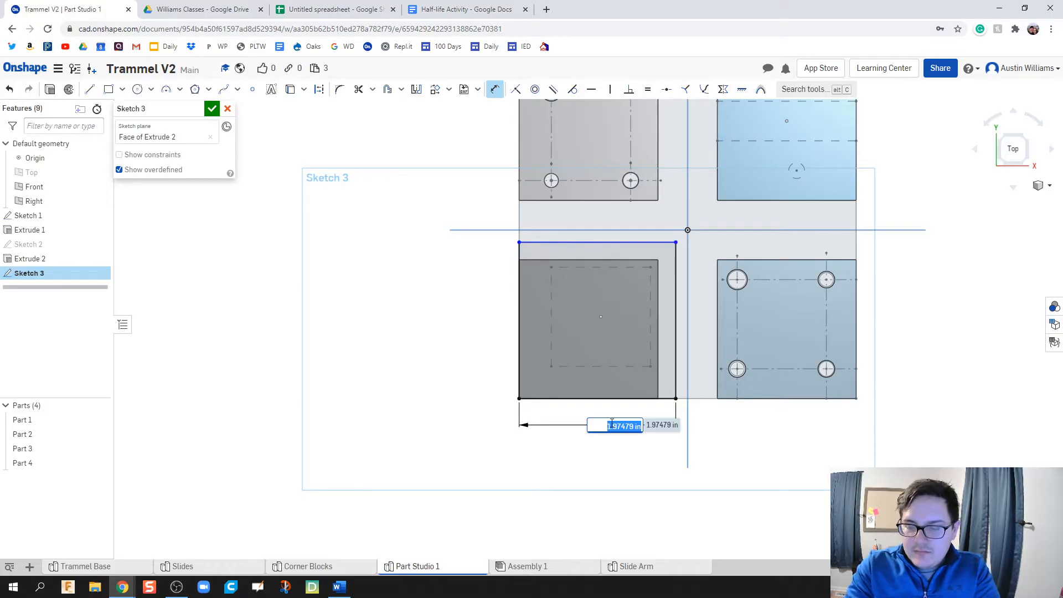
pyautogui.write('4.25')
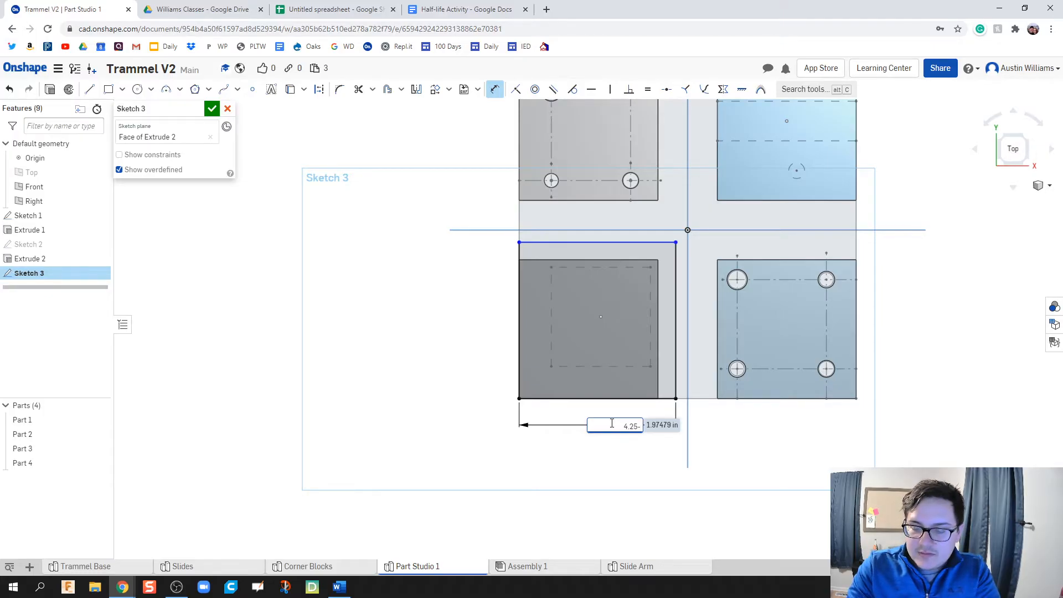
pyautogui.write('-0.5')
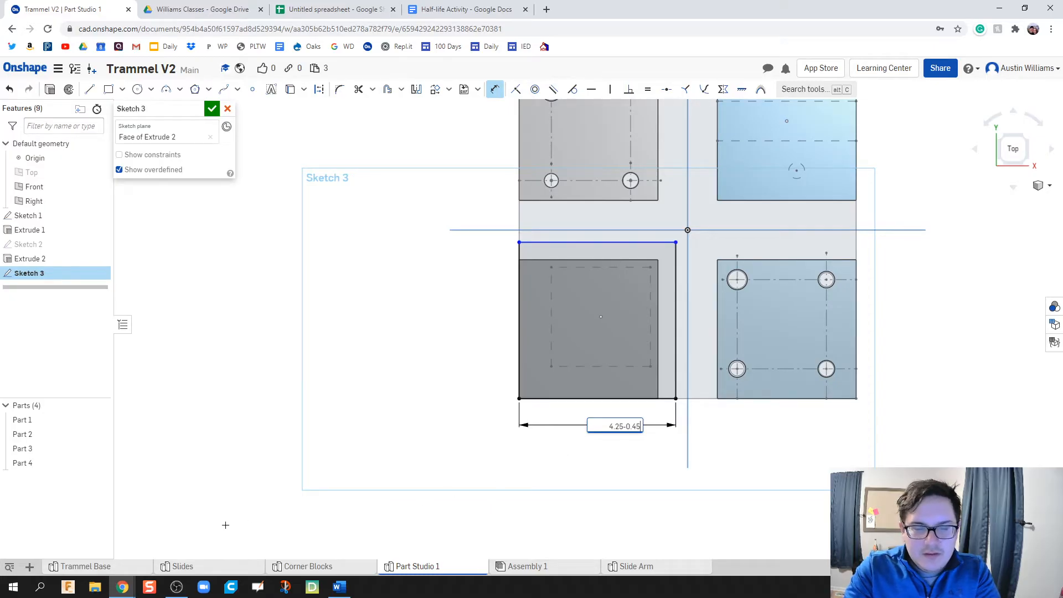
# Set the rectangle width to (4.25-0.5)/2 = 1.875 and select its left edge for the height
pyautogui.click(183, 565)
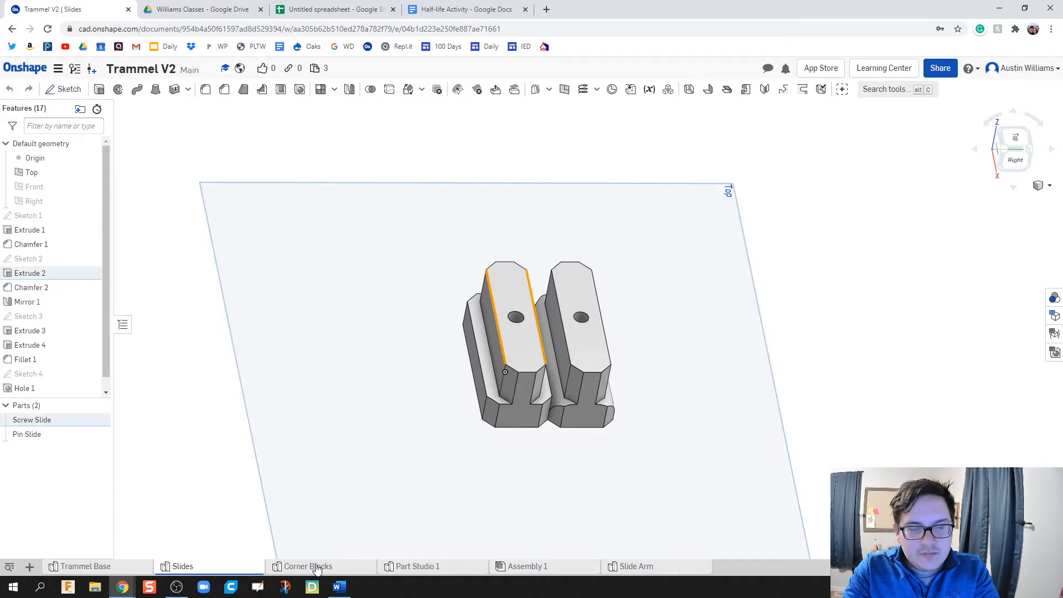
pyautogui.click(417, 565)
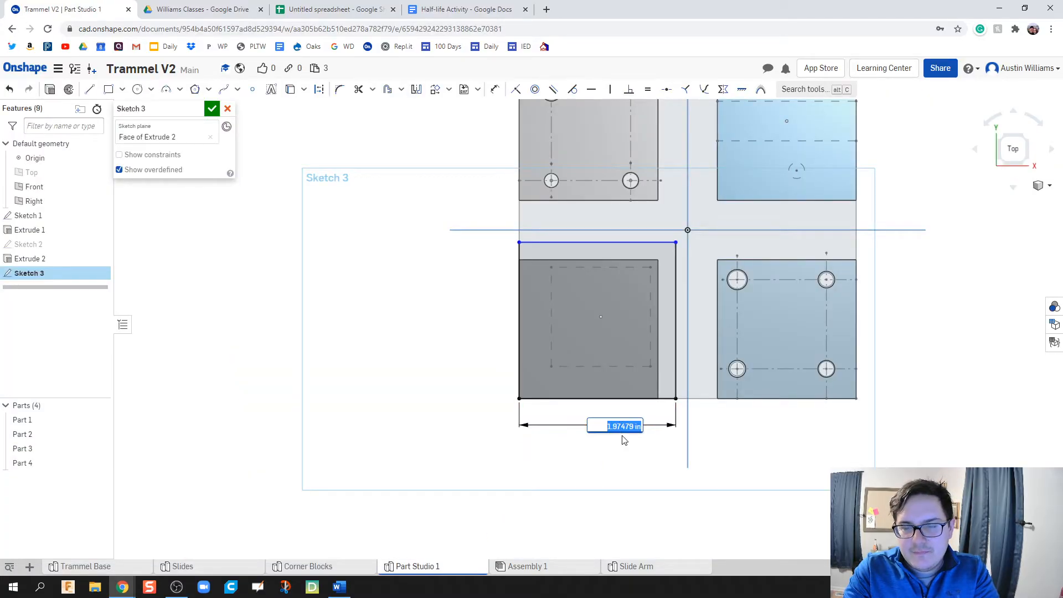
pyautogui.write('4')
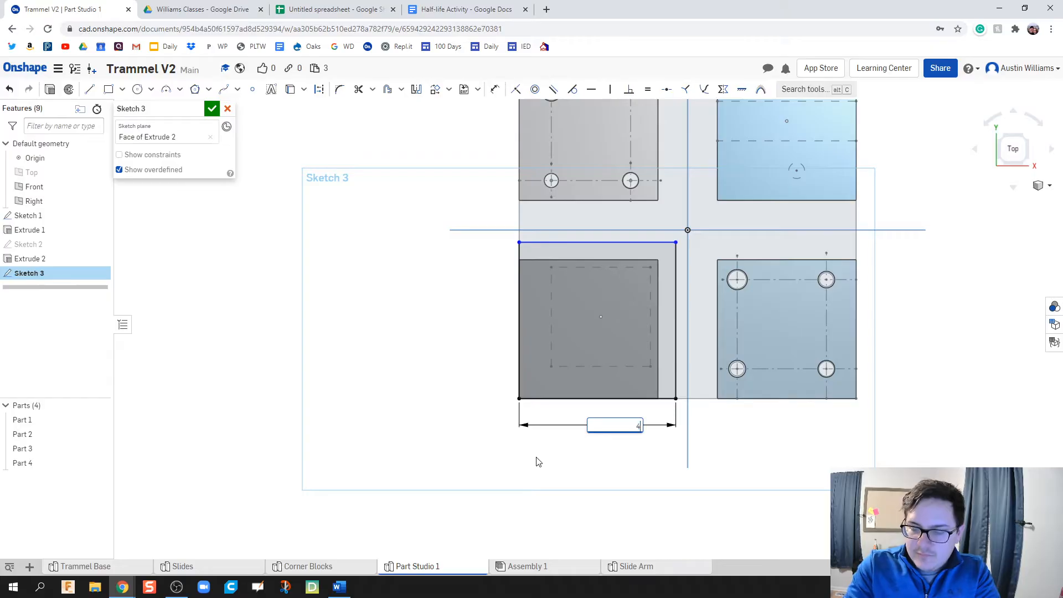
pyautogui.write('.25')
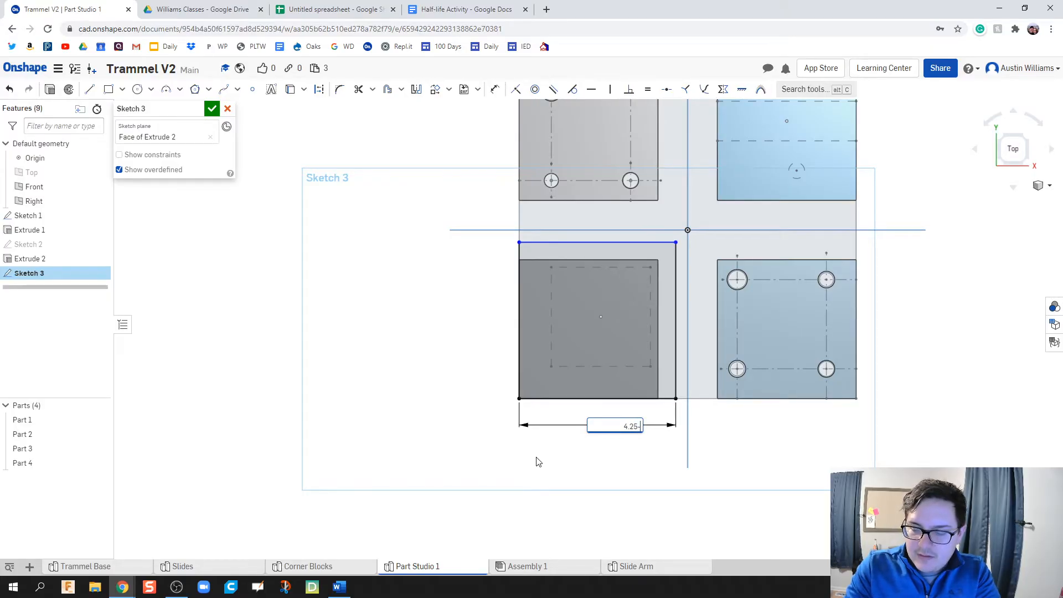
pyautogui.write('-0.5')
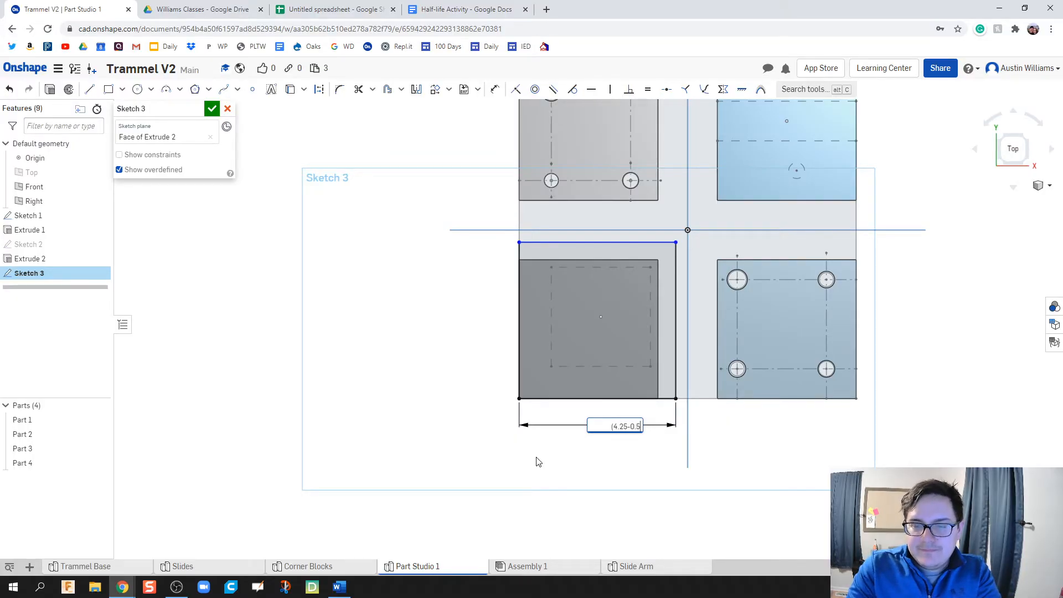
pyautogui.write(')/2')
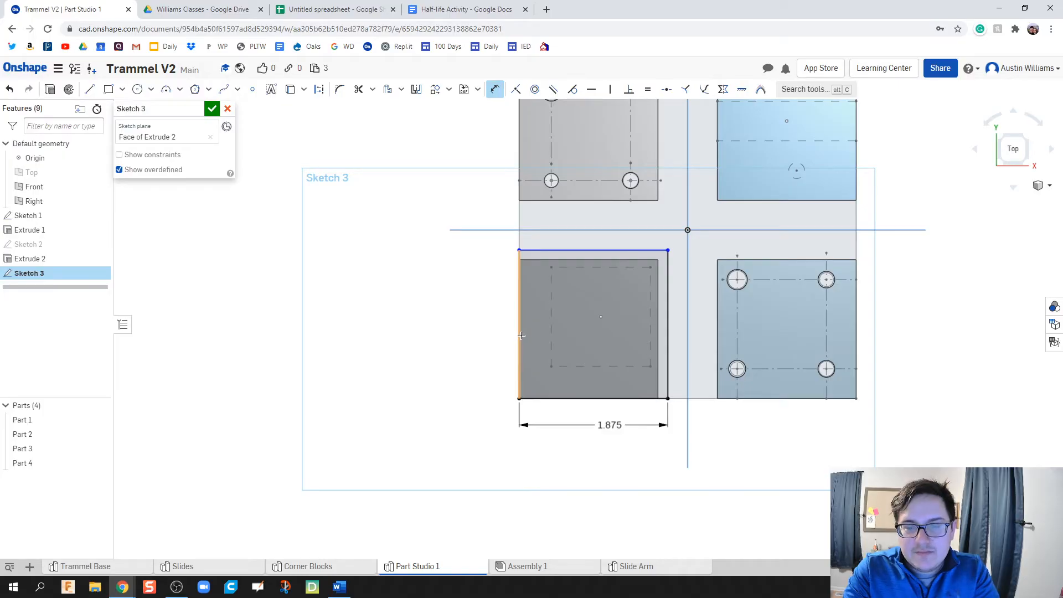
pyautogui.click(518, 325)
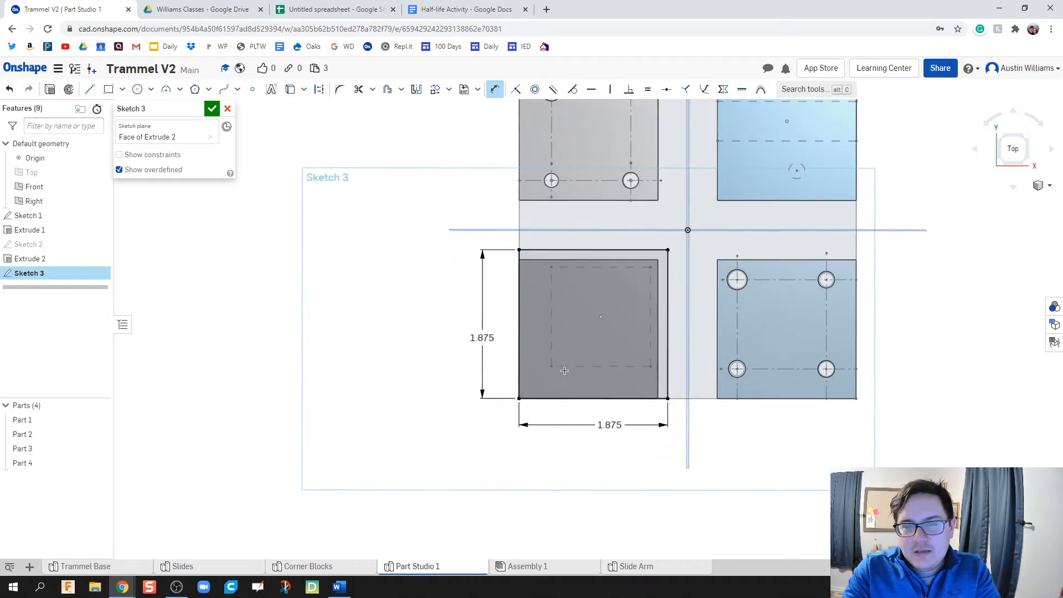
# Dimension the square's height to 1.875 and finish Sketch 3
pyautogui.click(416, 89)
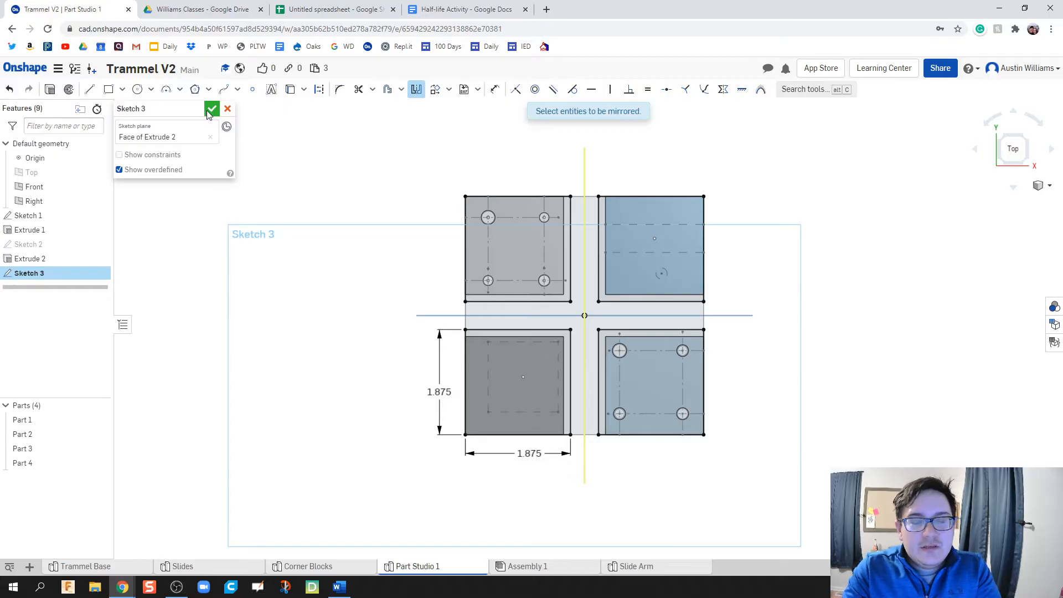
pyautogui.click(212, 109)
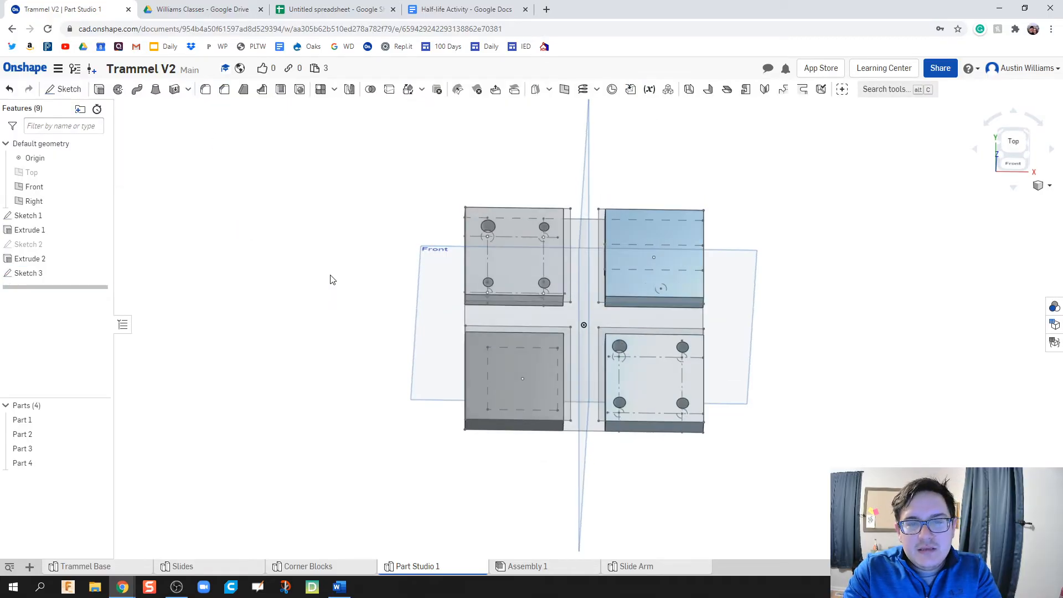
# Extrude all four Sketch 3 squares with Add, merging into Parts 1–4
pyautogui.click(155, 88)
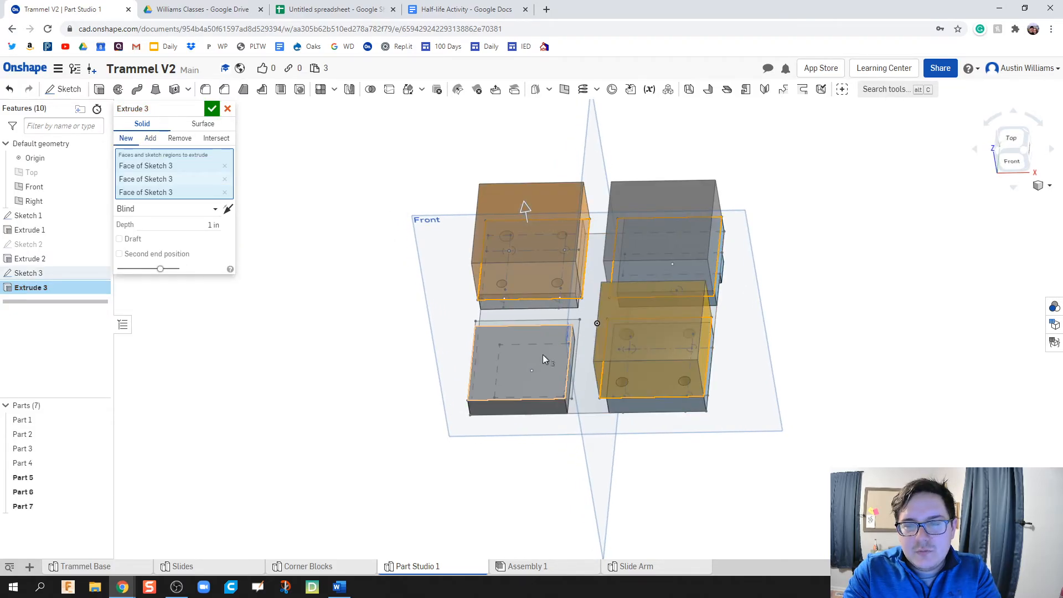
pyautogui.click(530, 359)
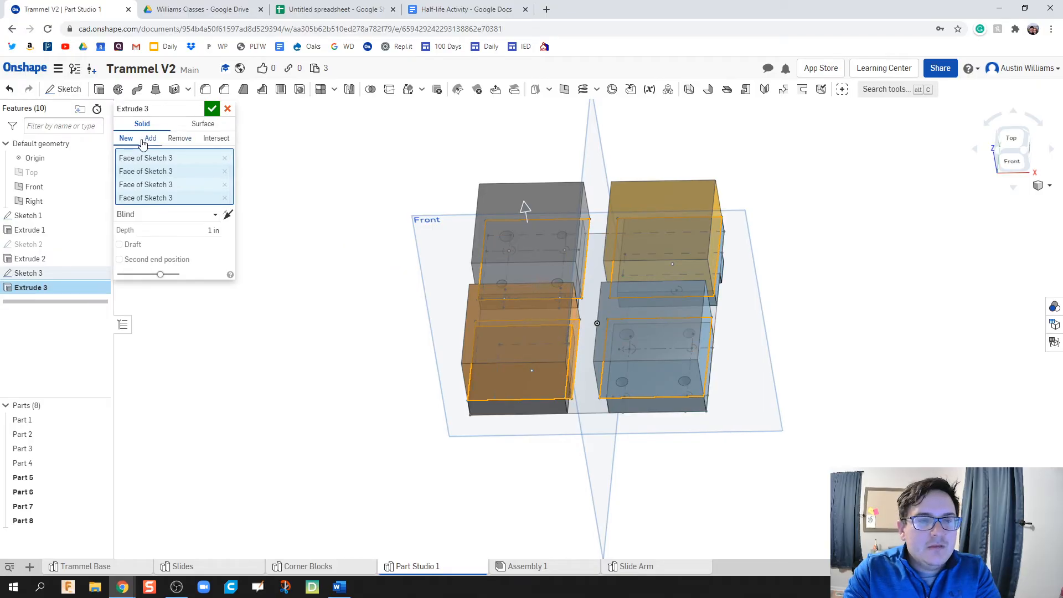
pyautogui.click(149, 139)
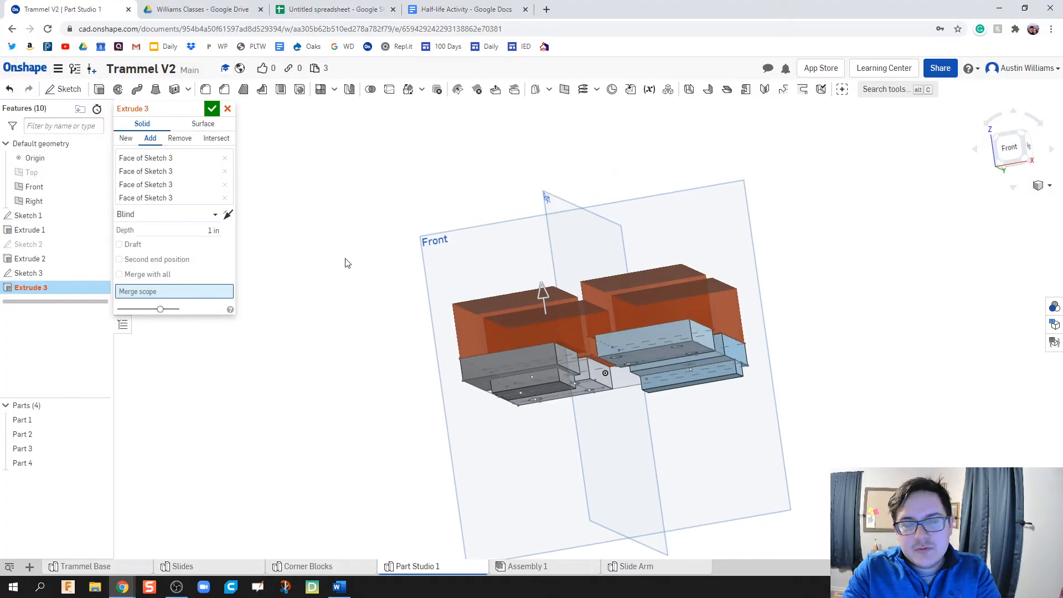
pyautogui.moveTo(332, 330)
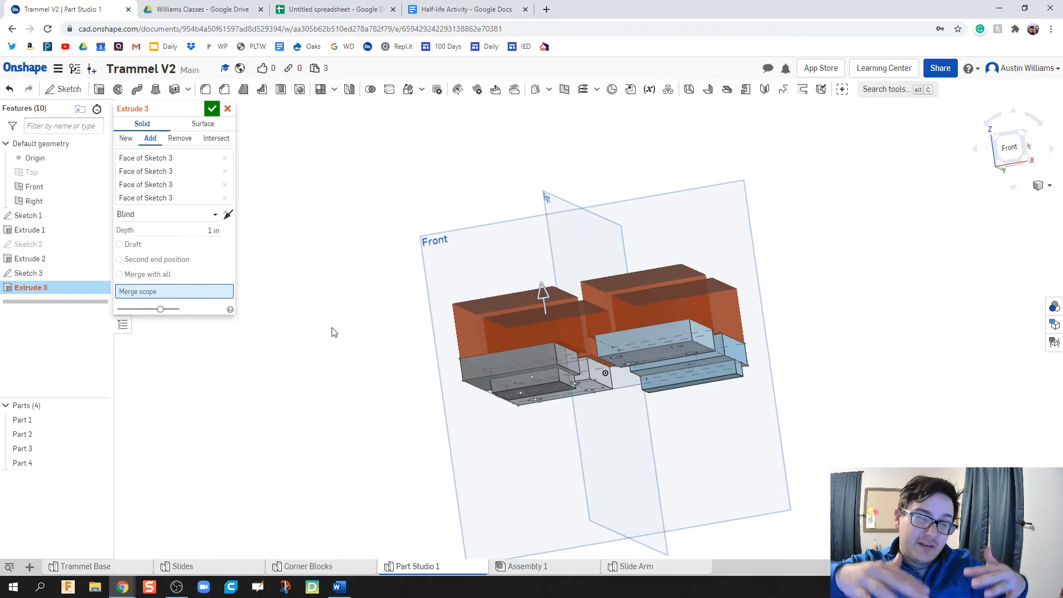
pyautogui.moveTo(284, 315)
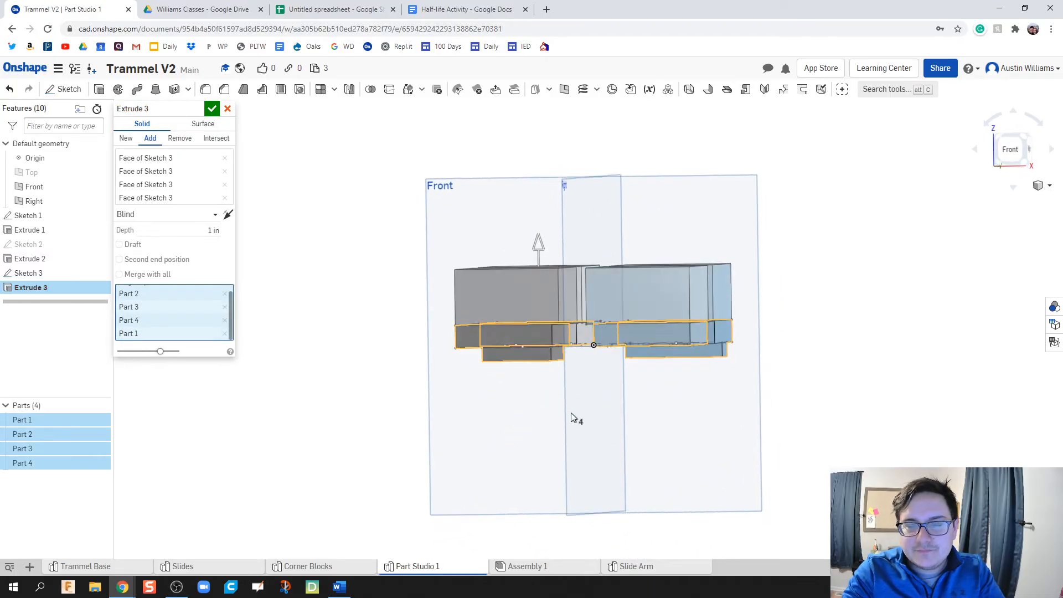
pyautogui.click(212, 108)
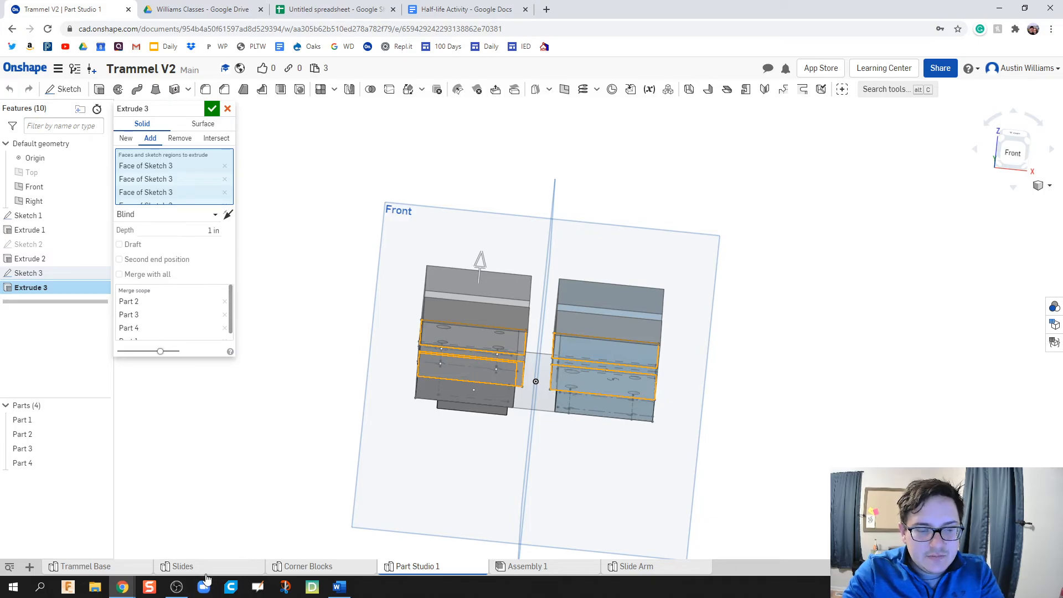
pyautogui.click(182, 565)
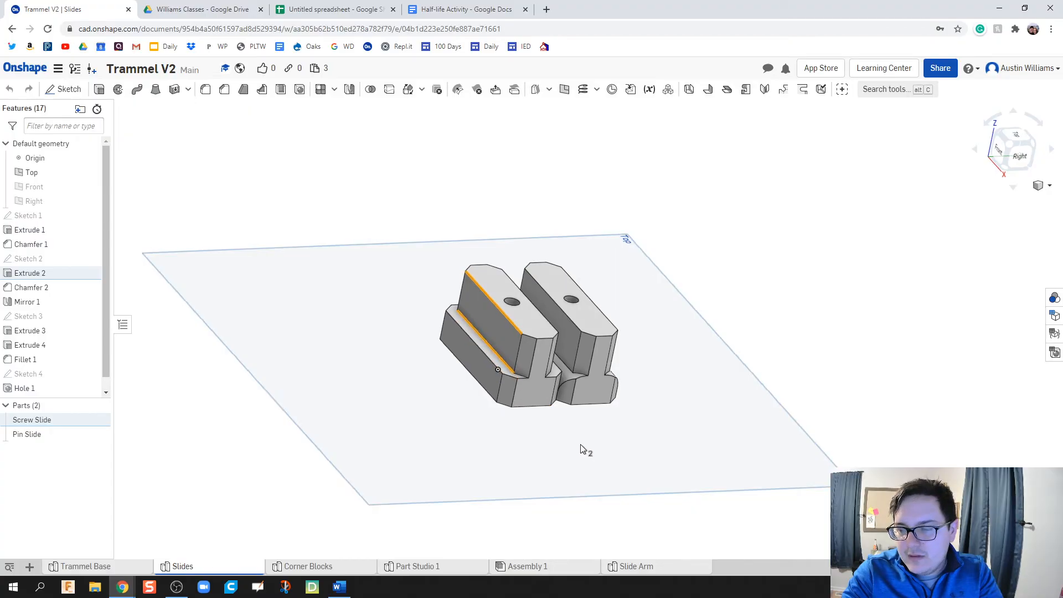
pyautogui.moveTo(583, 447); pyautogui.dragTo(380, 552)
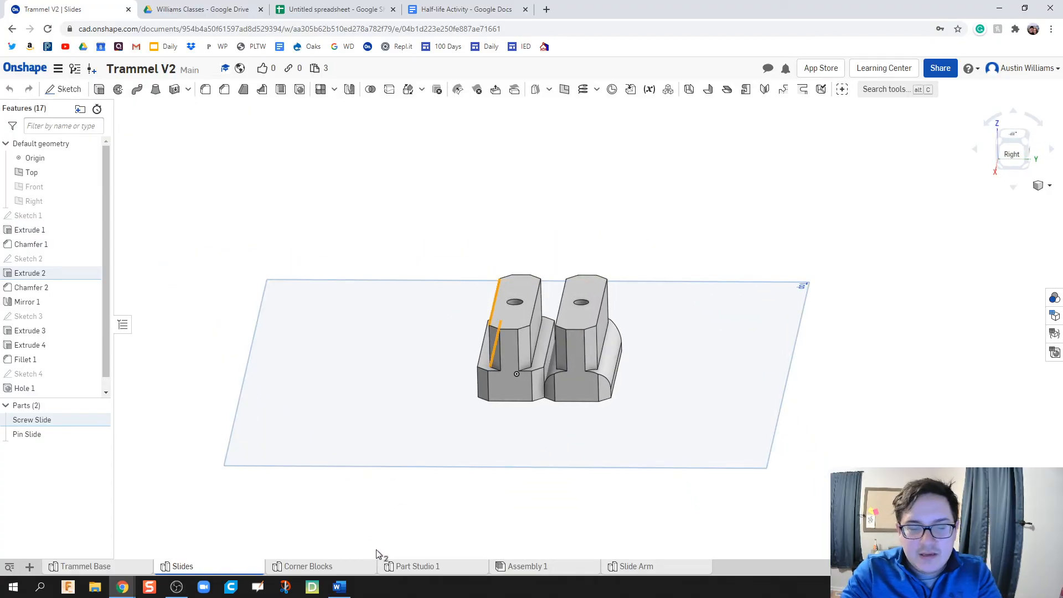
pyautogui.click(417, 566)
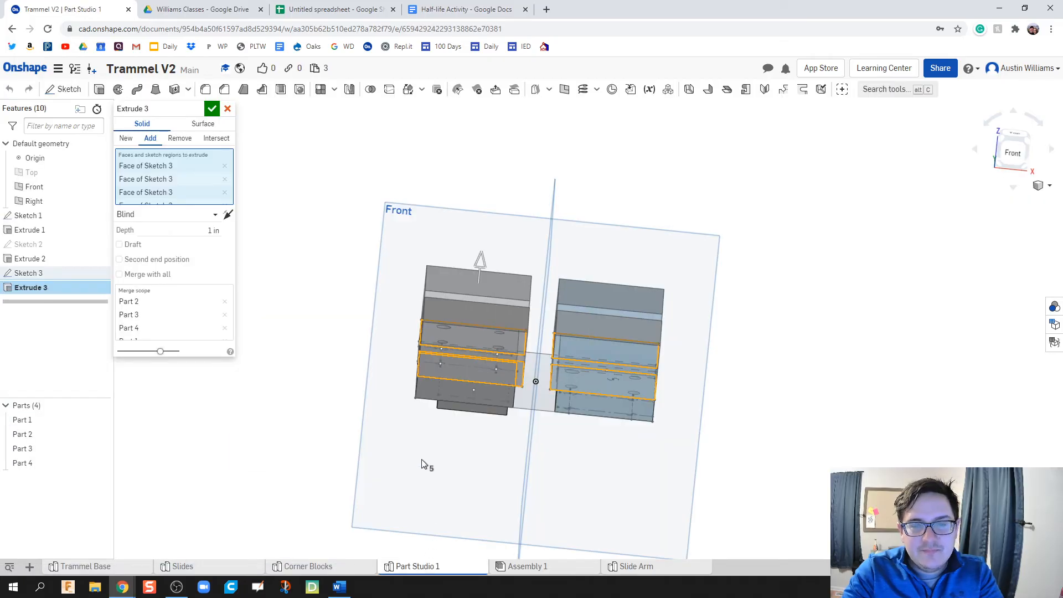
# Set Extrude 3 depth to 0.45 in and confirm it
pyautogui.click(169, 230)
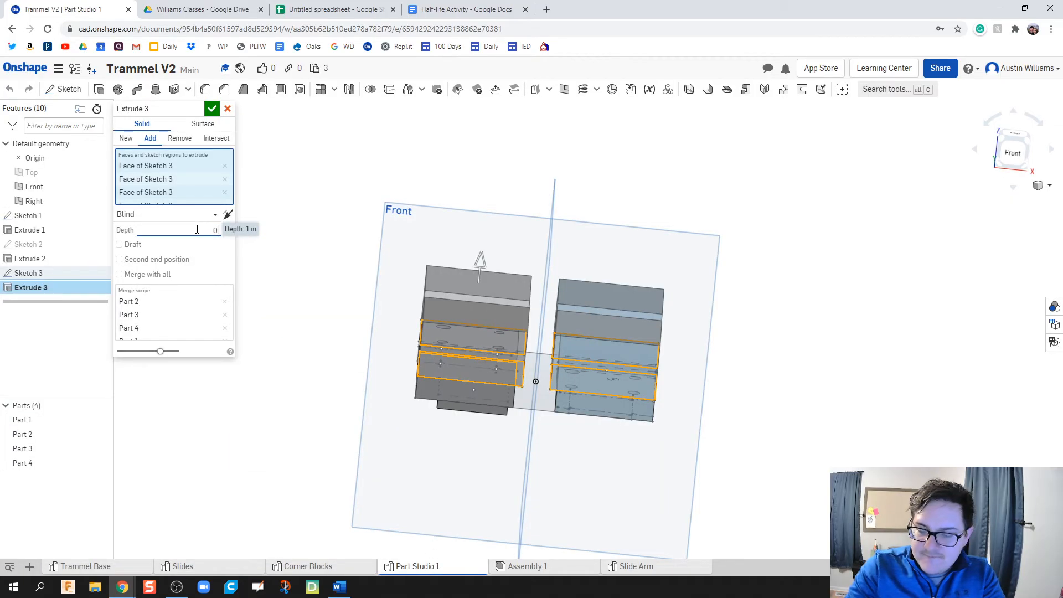
pyautogui.write('0.45 in')
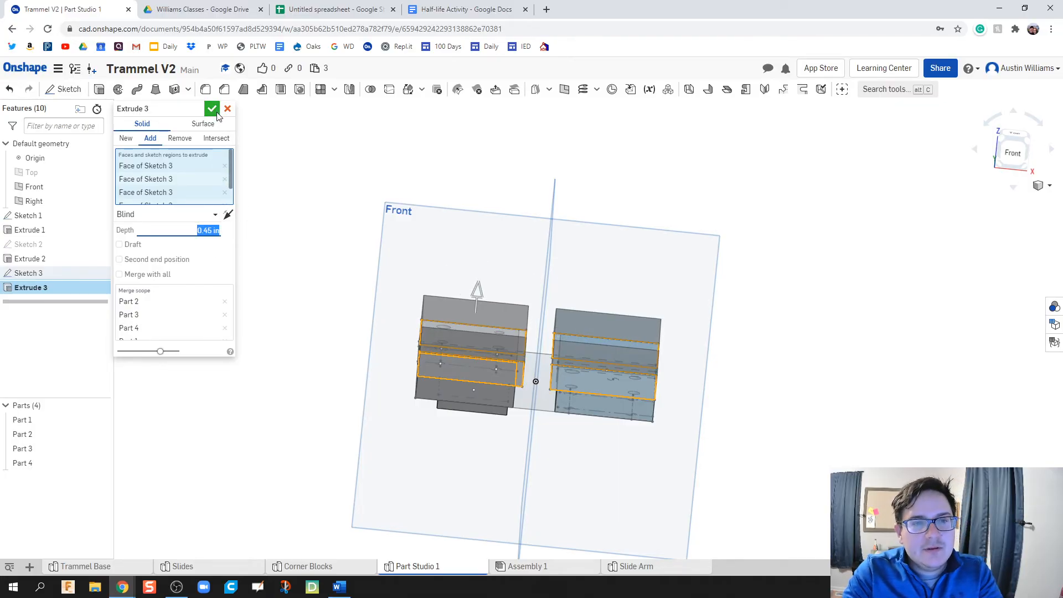
pyautogui.click(212, 108)
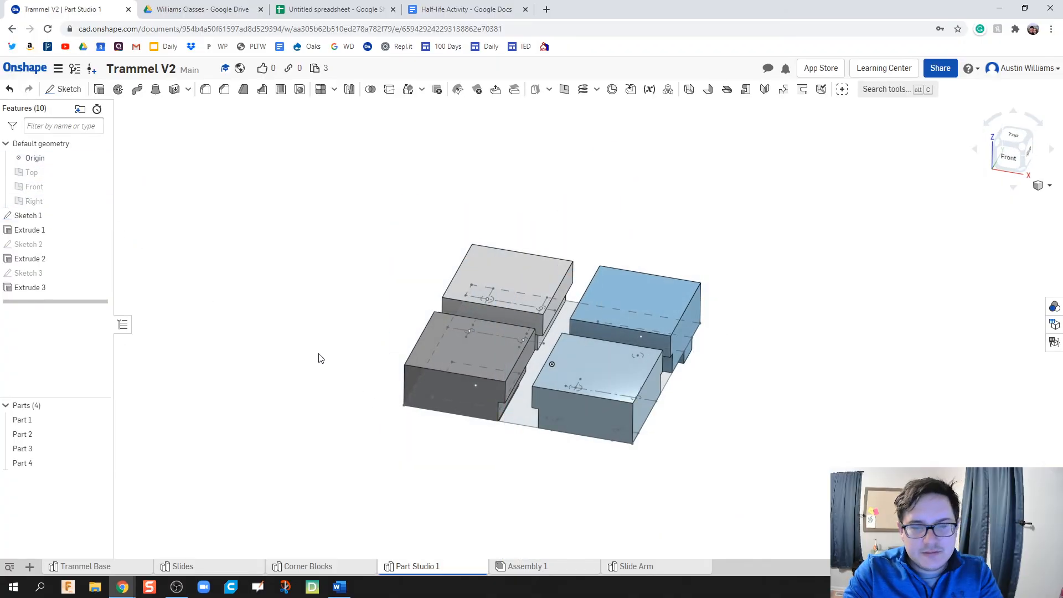
pyautogui.click(28, 216)
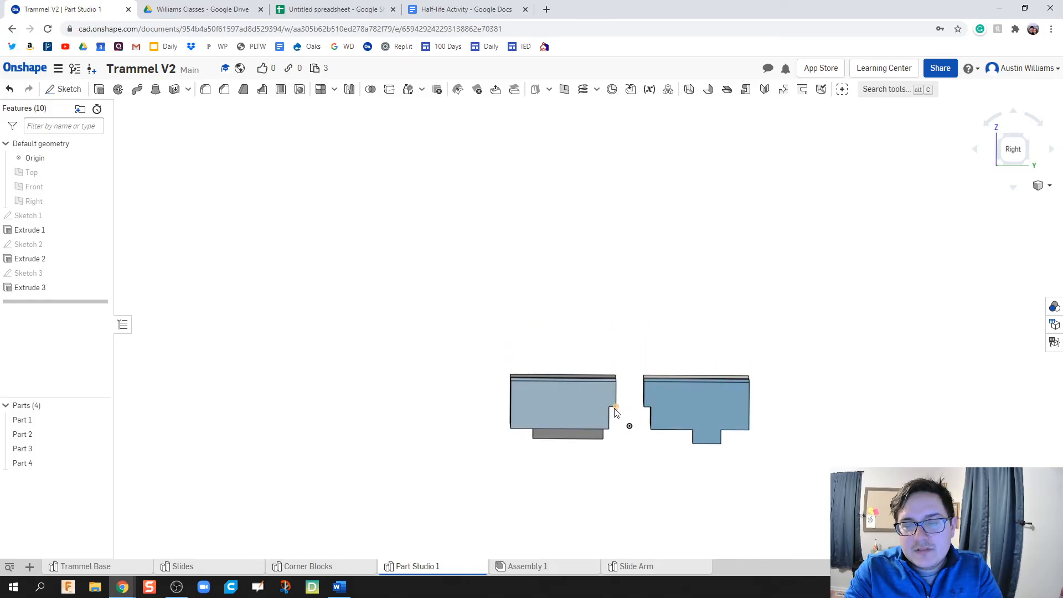
pyautogui.moveTo(617, 406); pyautogui.dragTo(536, 427)
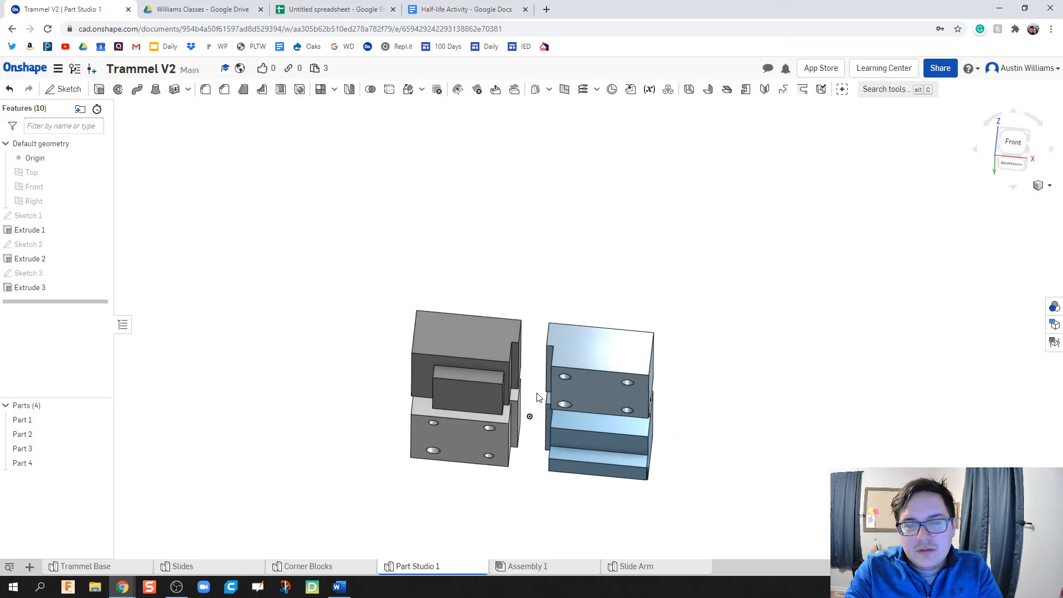
pyautogui.moveTo(535, 396); pyautogui.dragTo(515, 359)
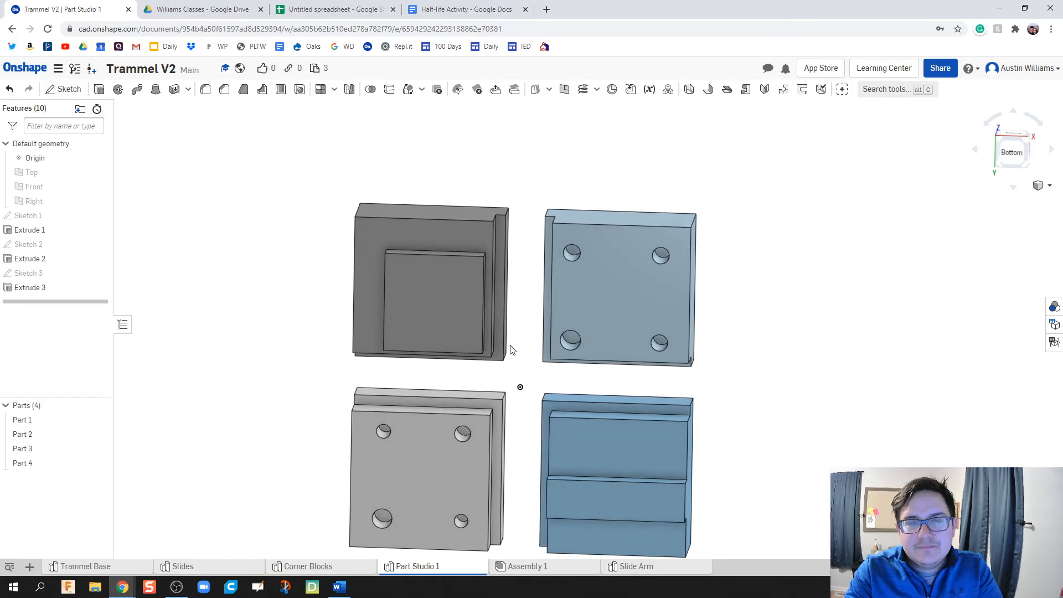
pyautogui.moveTo(203, 89)
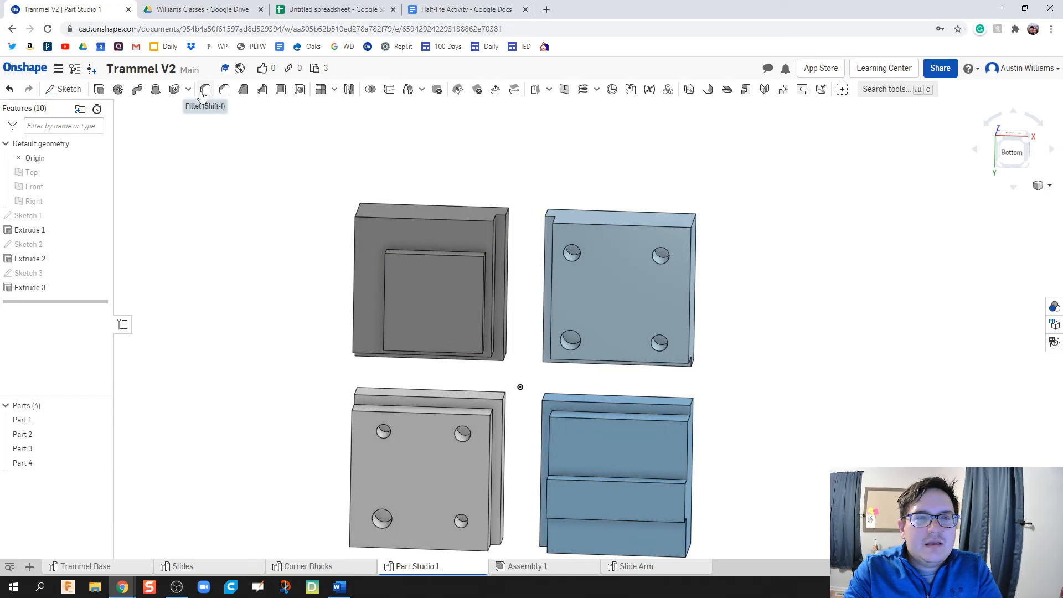
# Fillet the four slide-channel inner edges of the corner blocks at 0.25 in
pyautogui.click(205, 89)
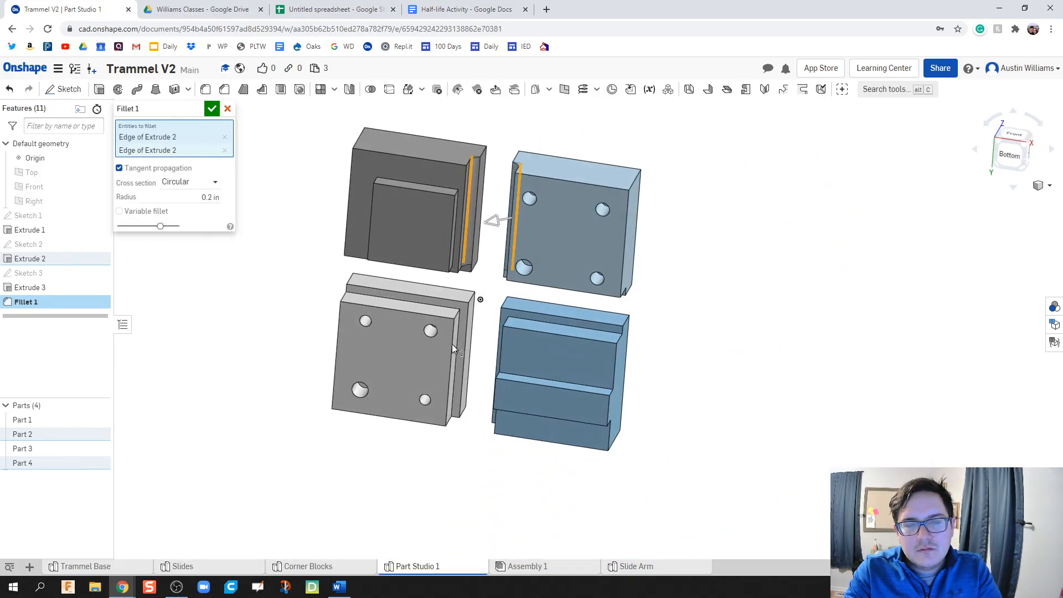
pyautogui.click(453, 349)
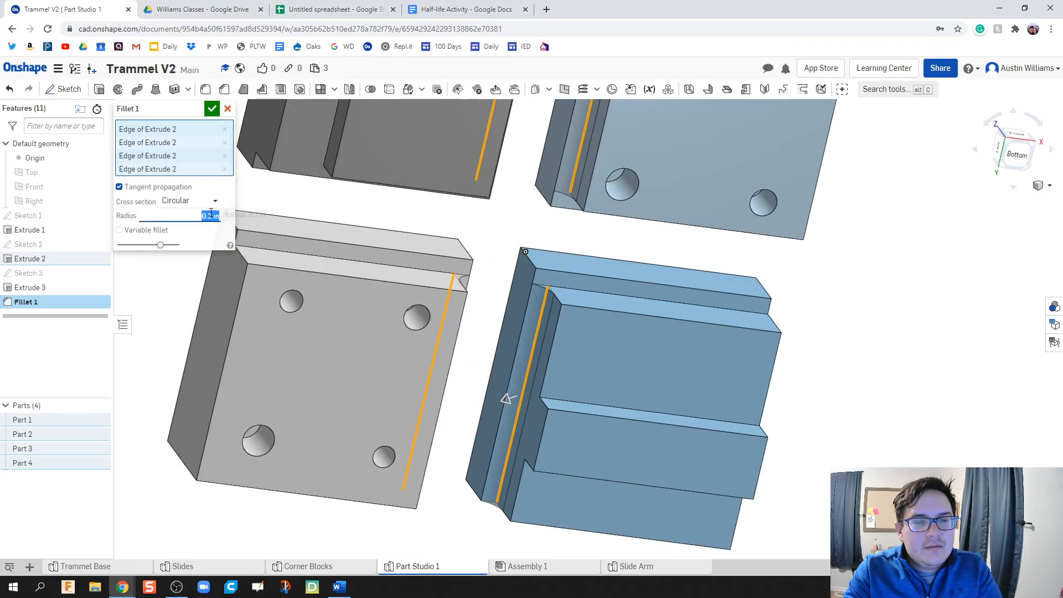
pyautogui.write('0.25')
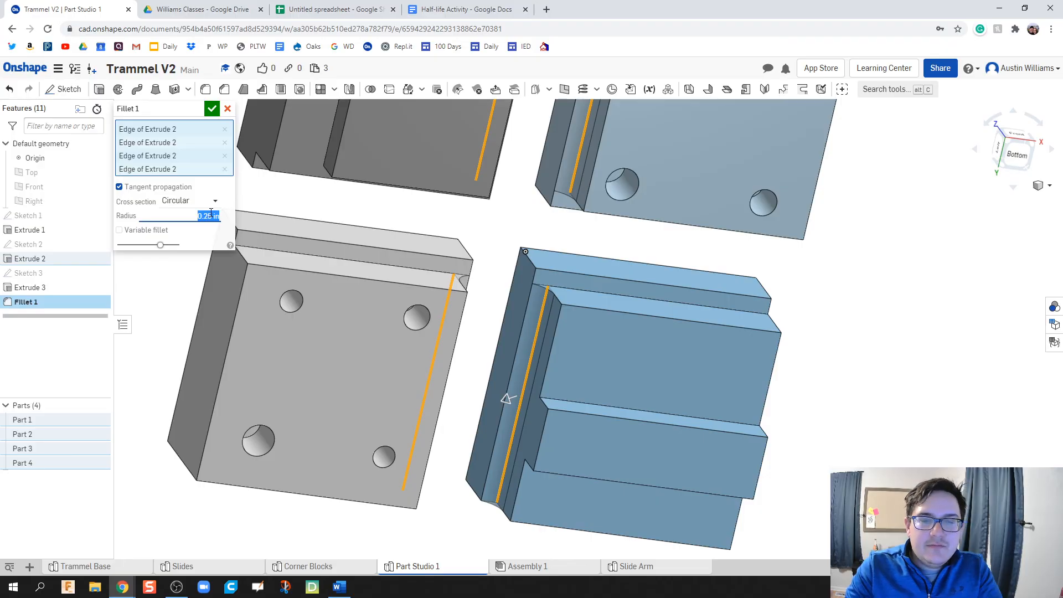
pyautogui.click(212, 109)
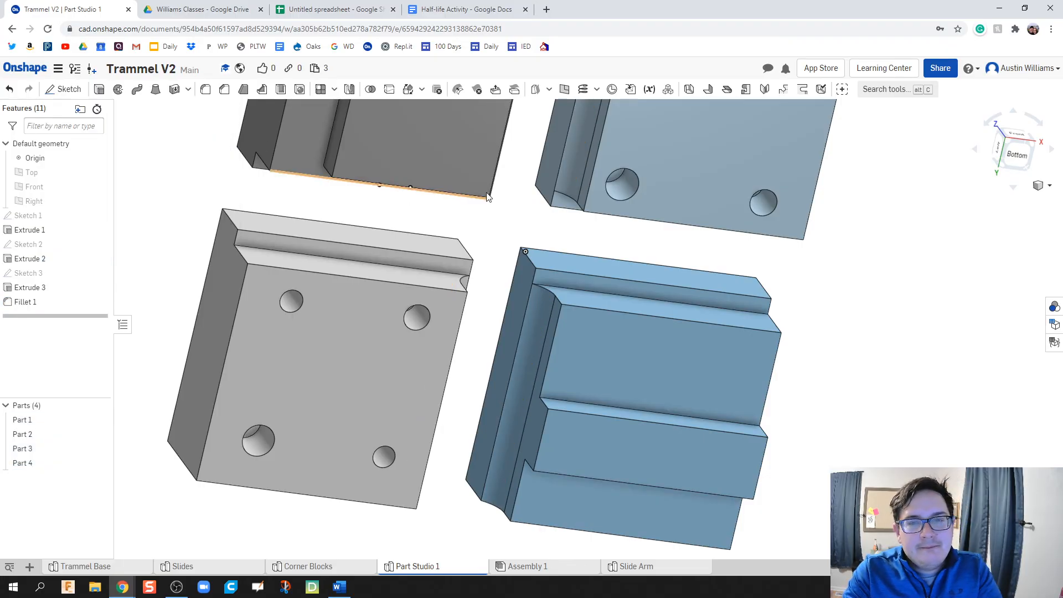